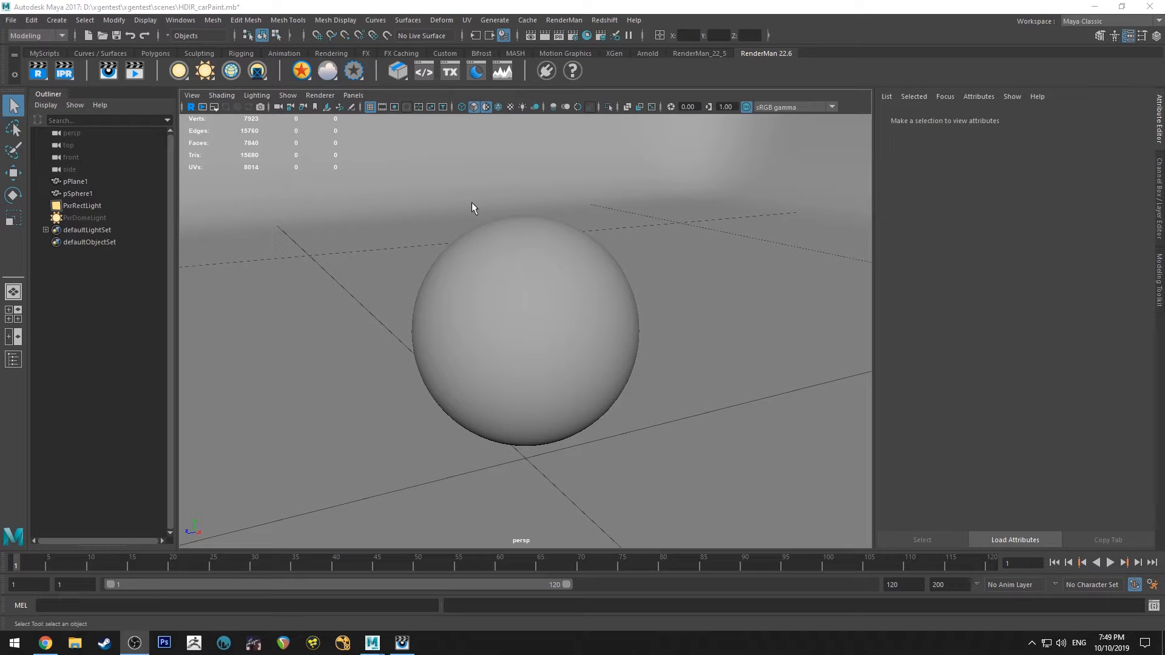
mouse_move(462, 203)
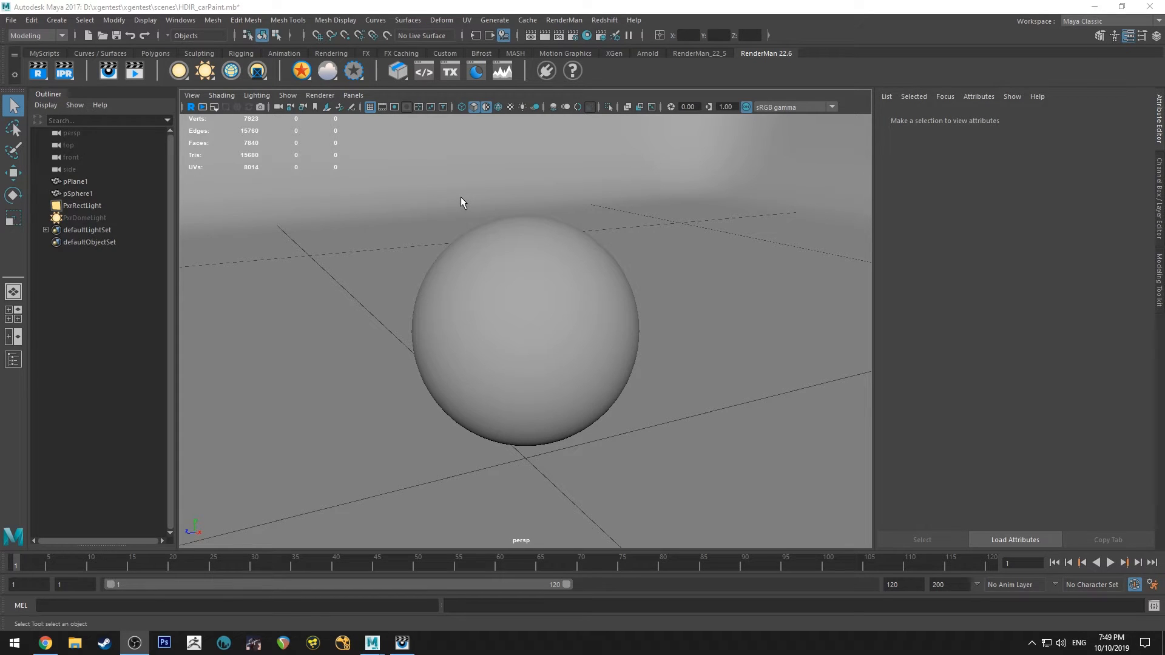
Select pSphere1 so its mesh attributes load in the Attribute Editor
click(521, 327)
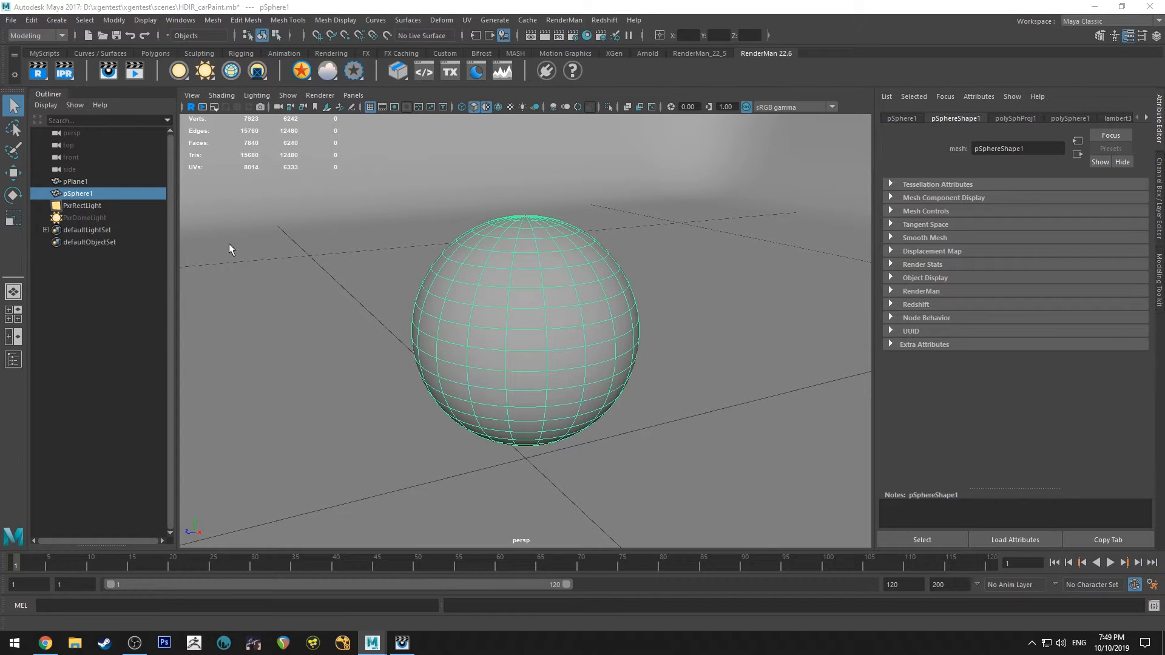
mouse_move(550, 237)
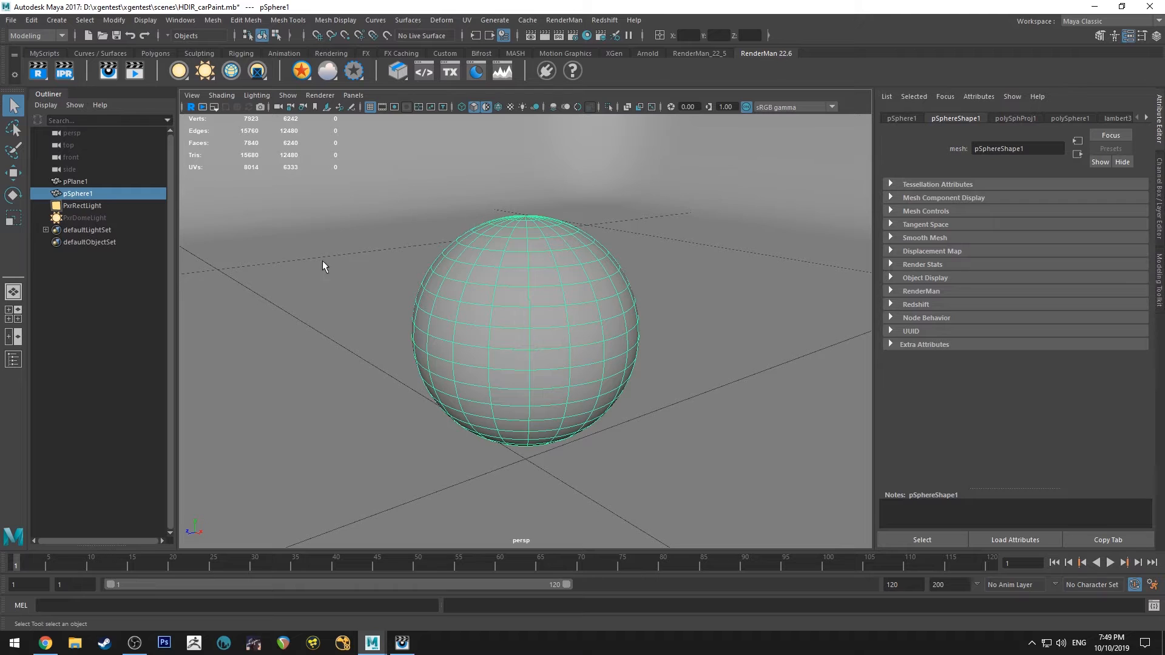
mouse_move(301, 70)
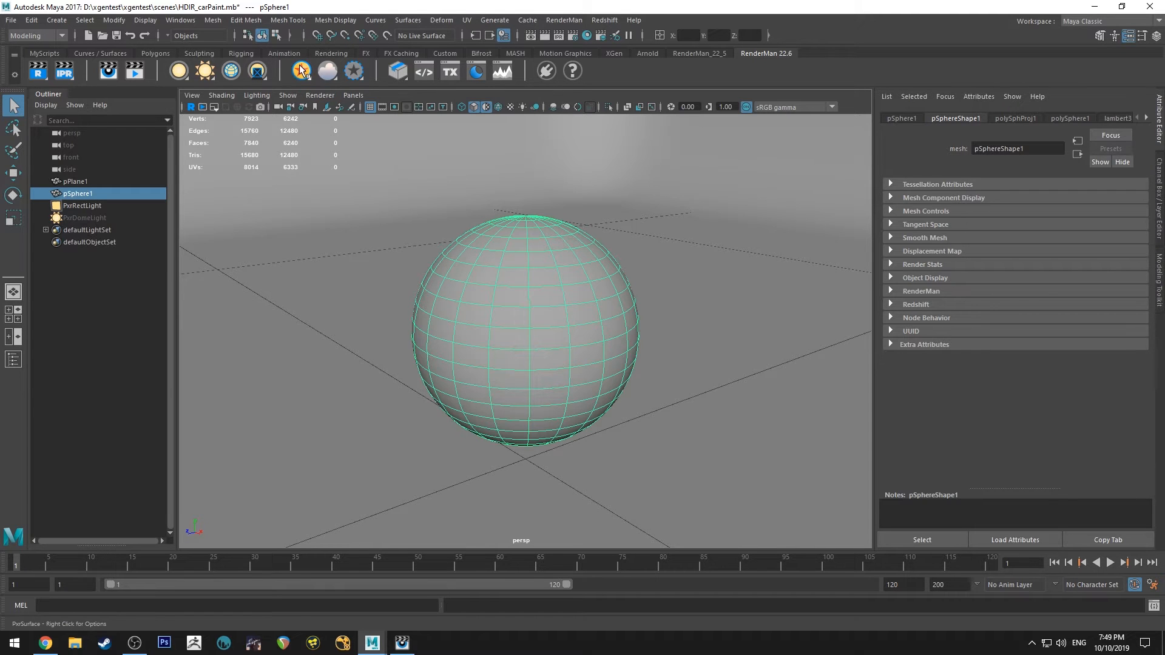
Assign a new PxrSurface3 material to the sphere and show its settings in the material editor
click(299, 70)
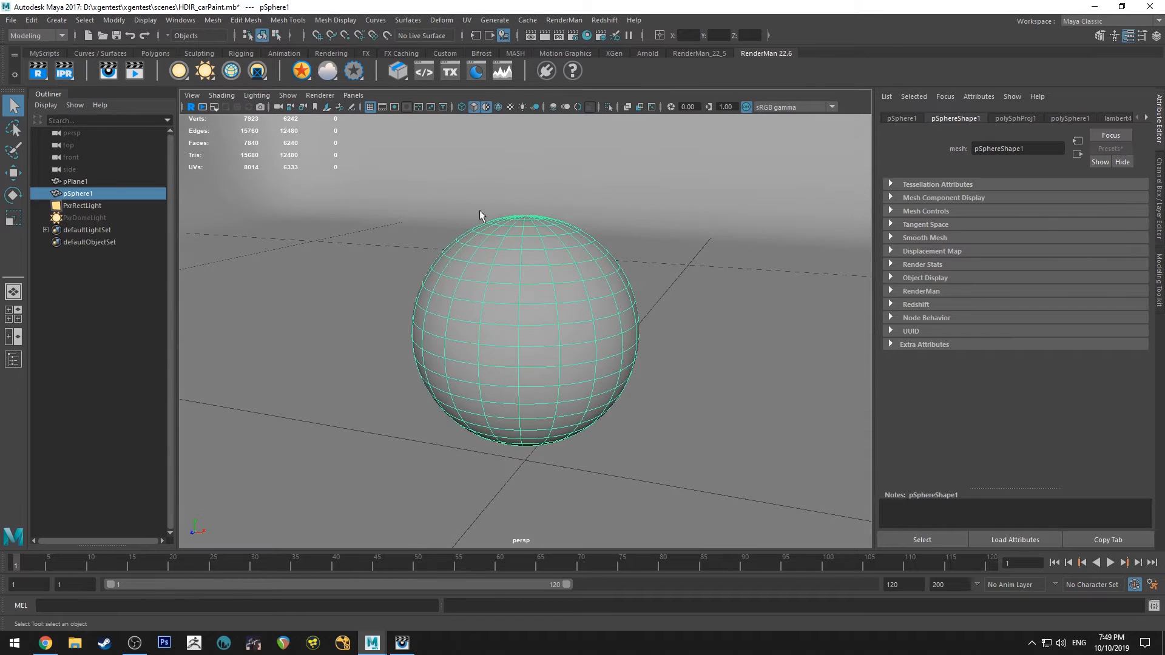
click(466, 21)
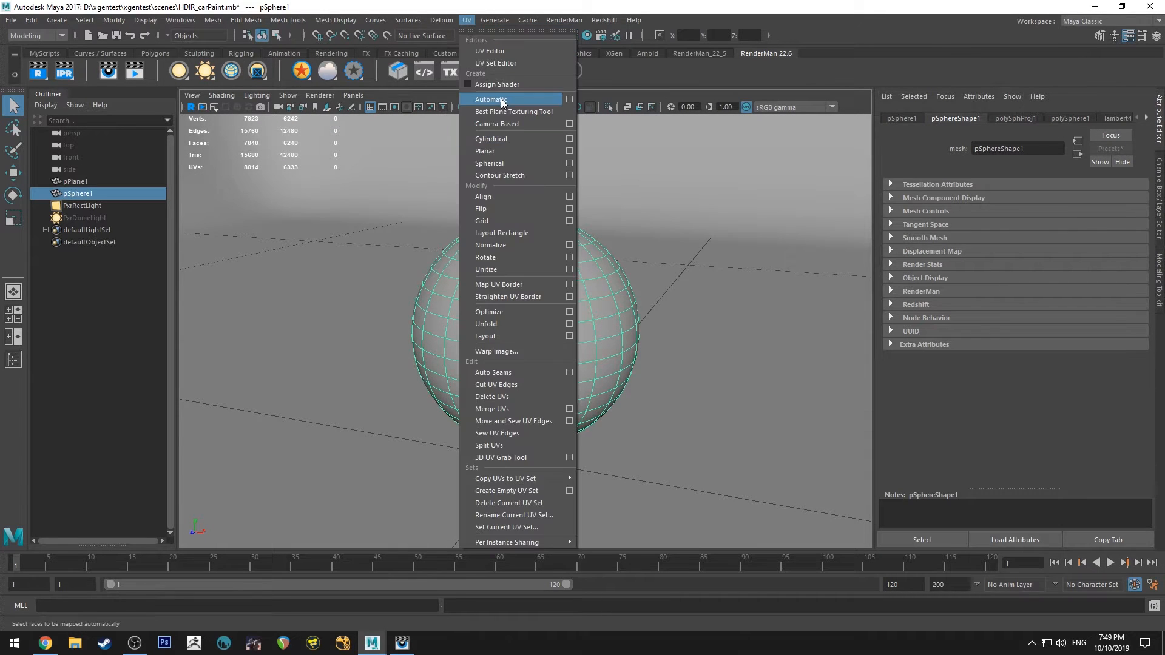
click(491, 98)
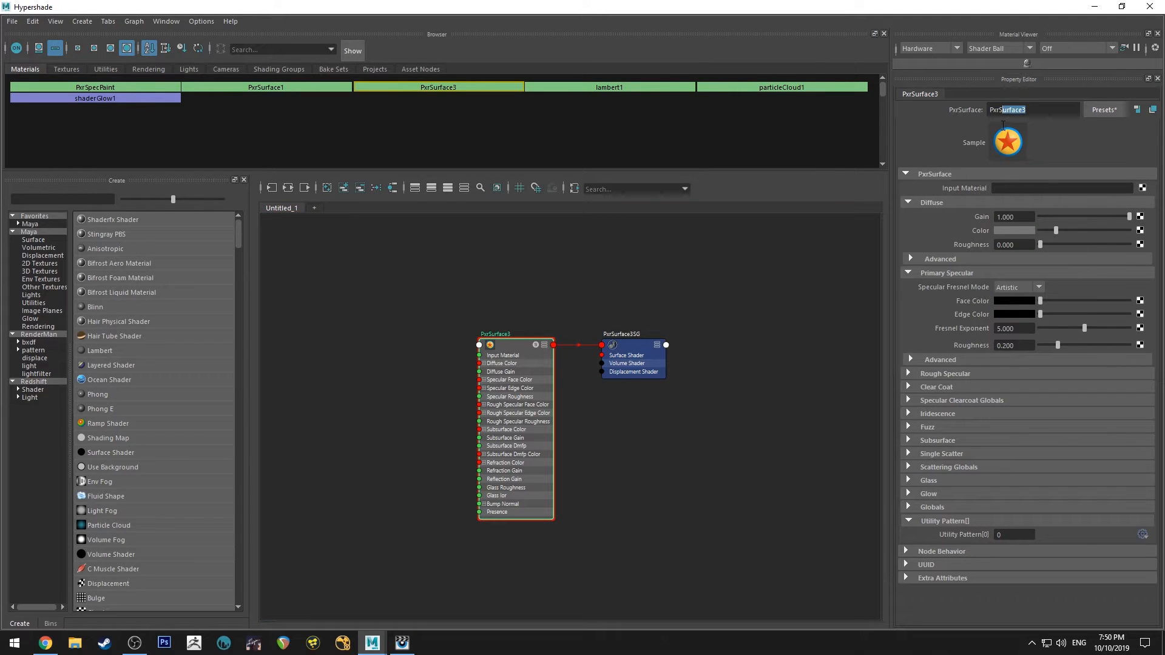
Rename the material to PxrCarPaint and begin choosing its red diffuse colour
text(PxrCarPaint)
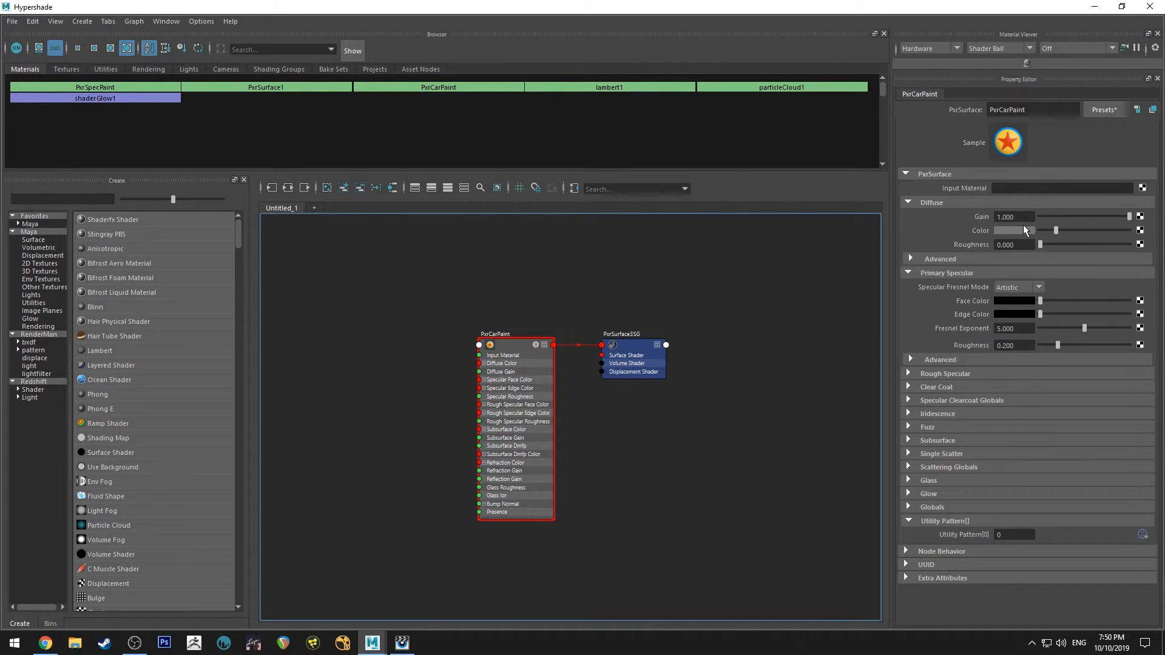
click(1015, 231)
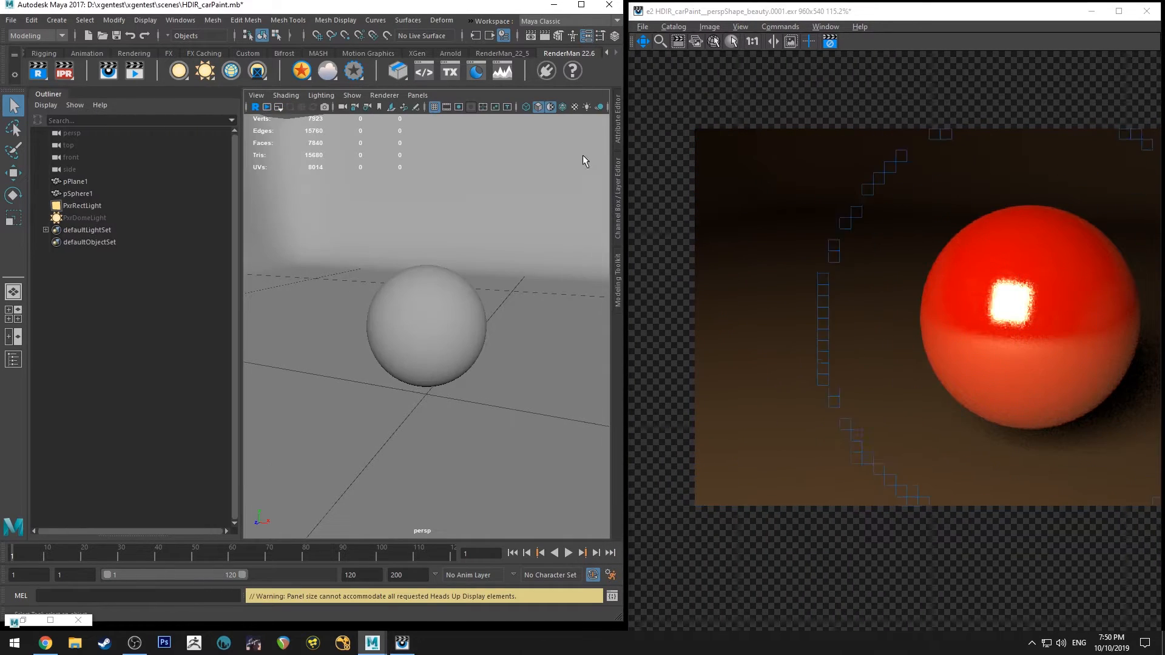
mouse_move(401, 644)
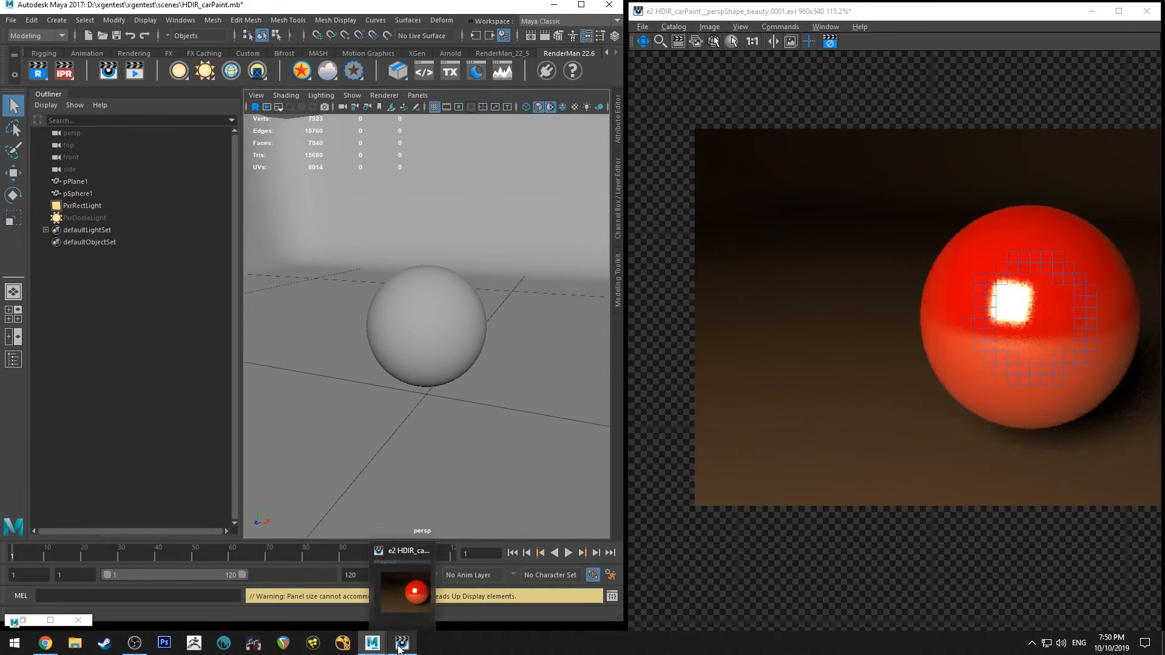
Bring the it render window forward to view the glossy red sphere render
click(402, 643)
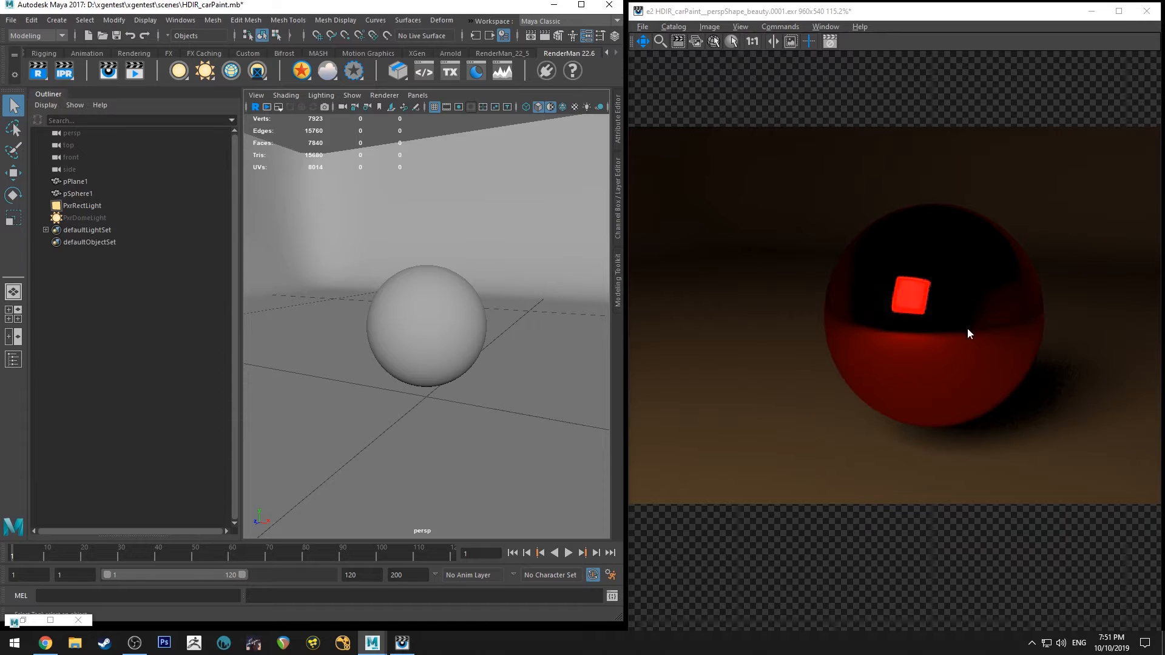
mouse_move(918, 385)
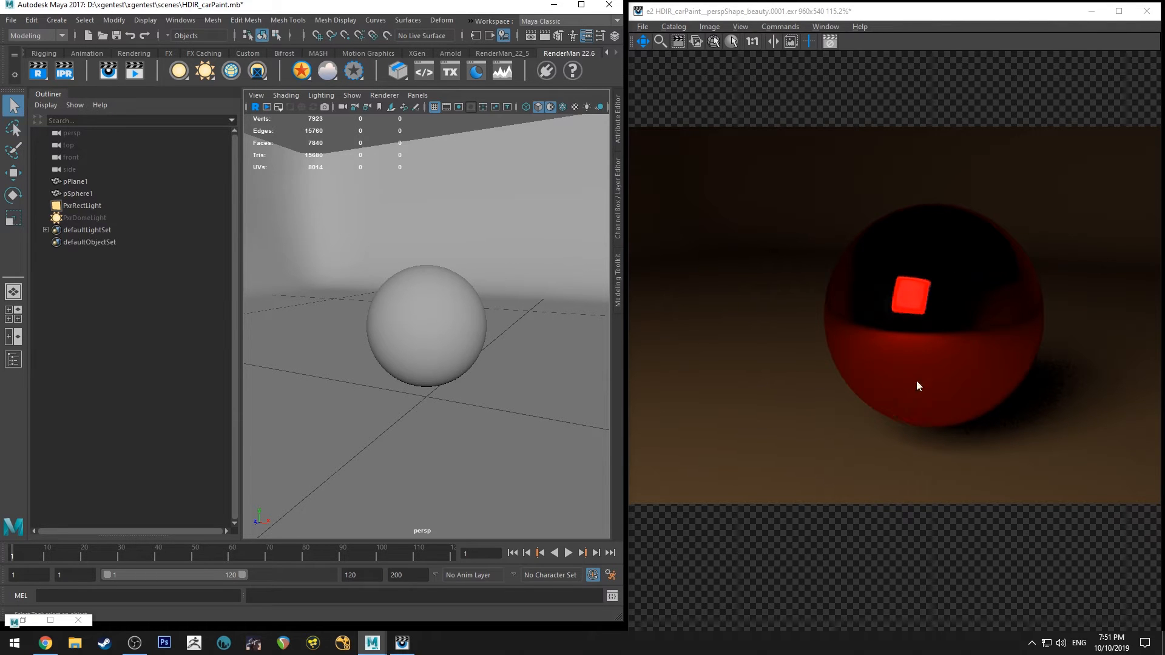
mouse_move(888, 280)
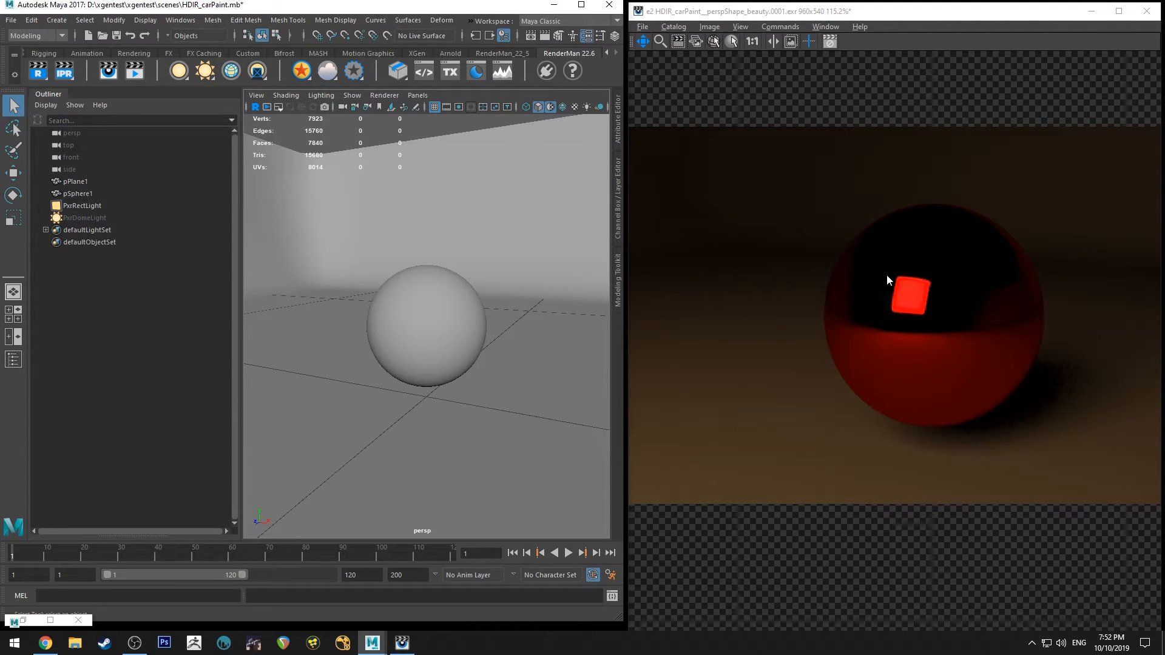
mouse_move(1012, 261)
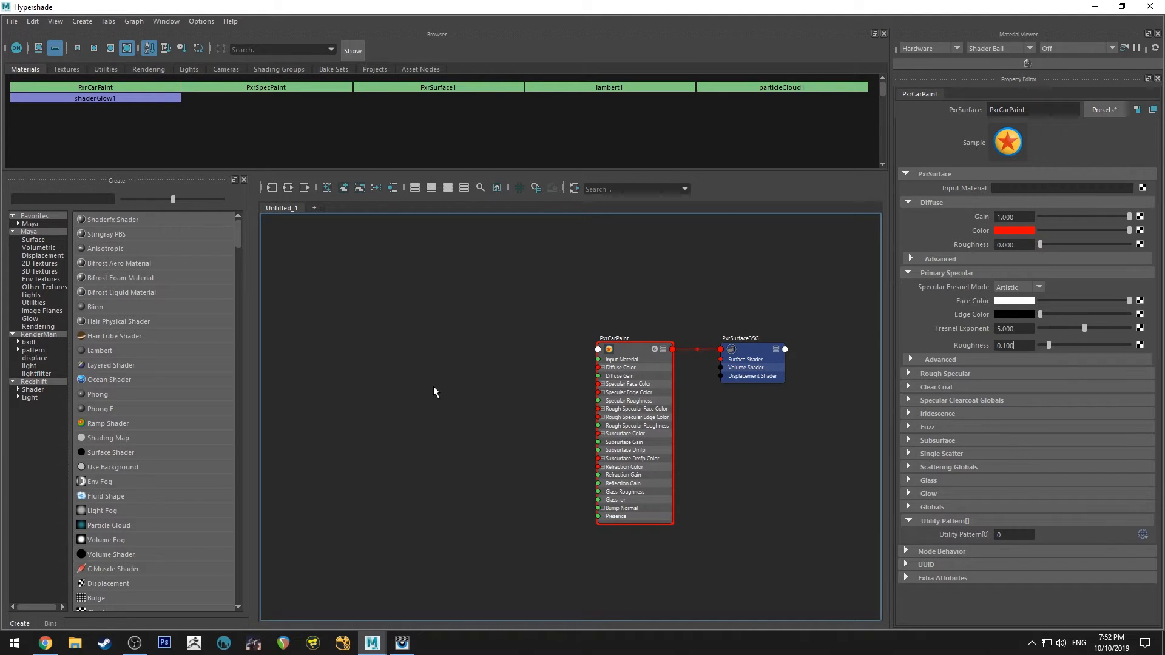
Add a PxrRamp2 node beside PxrCarPaint with its colour ramp running red to black
text(pxrra)
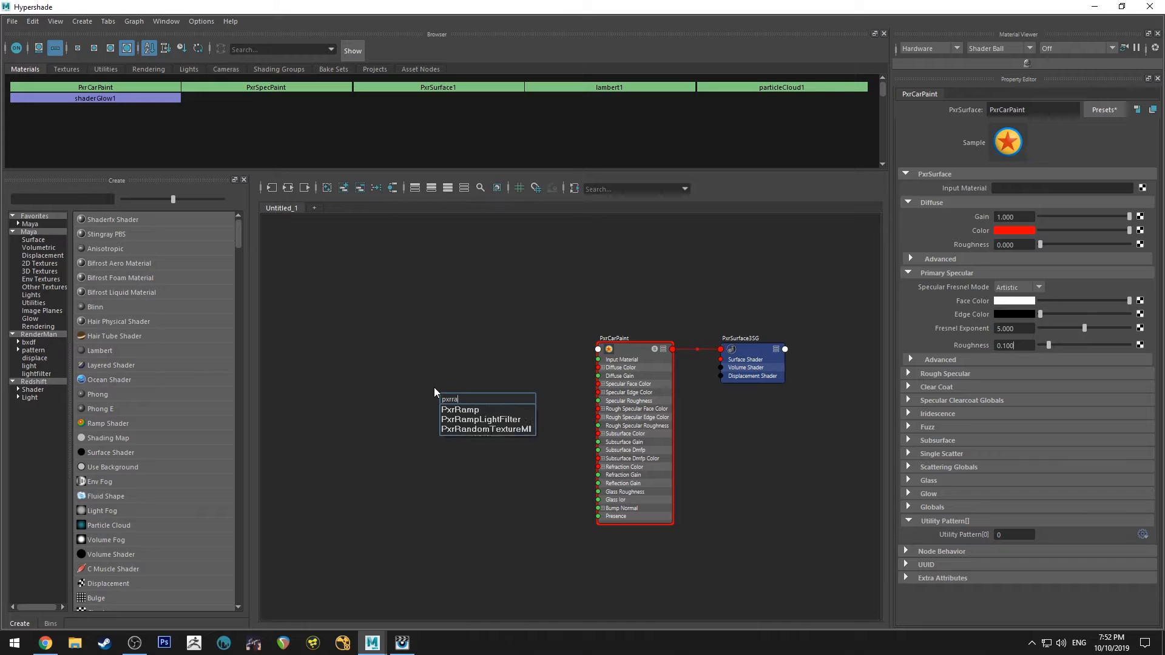
click(460, 409)
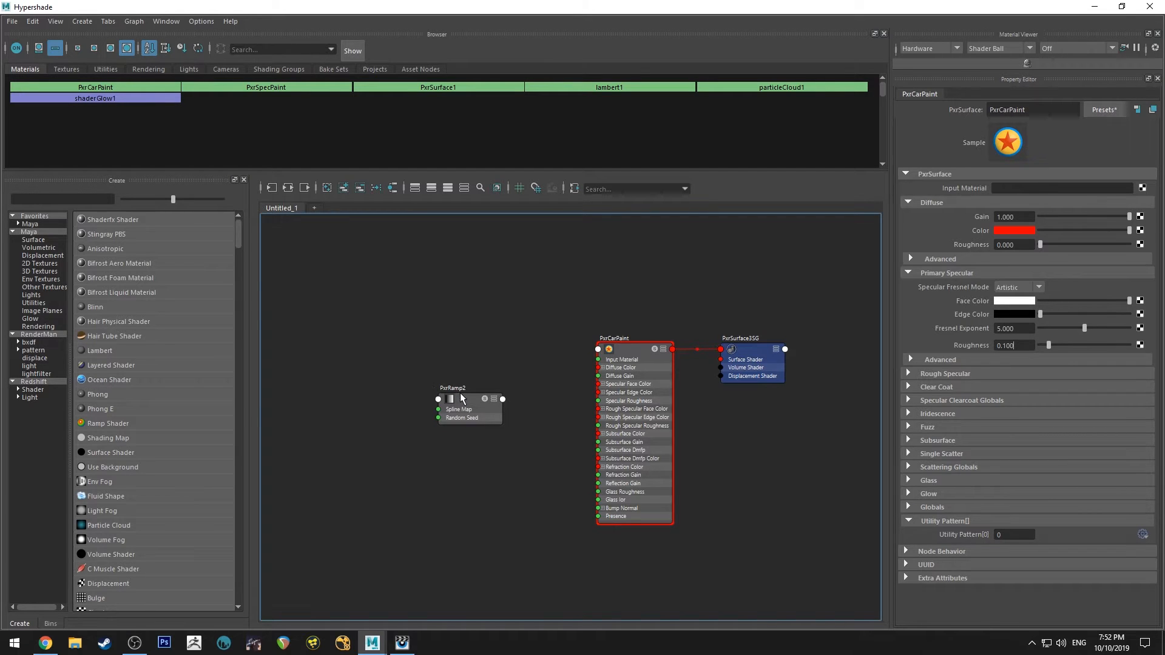
click(465, 379)
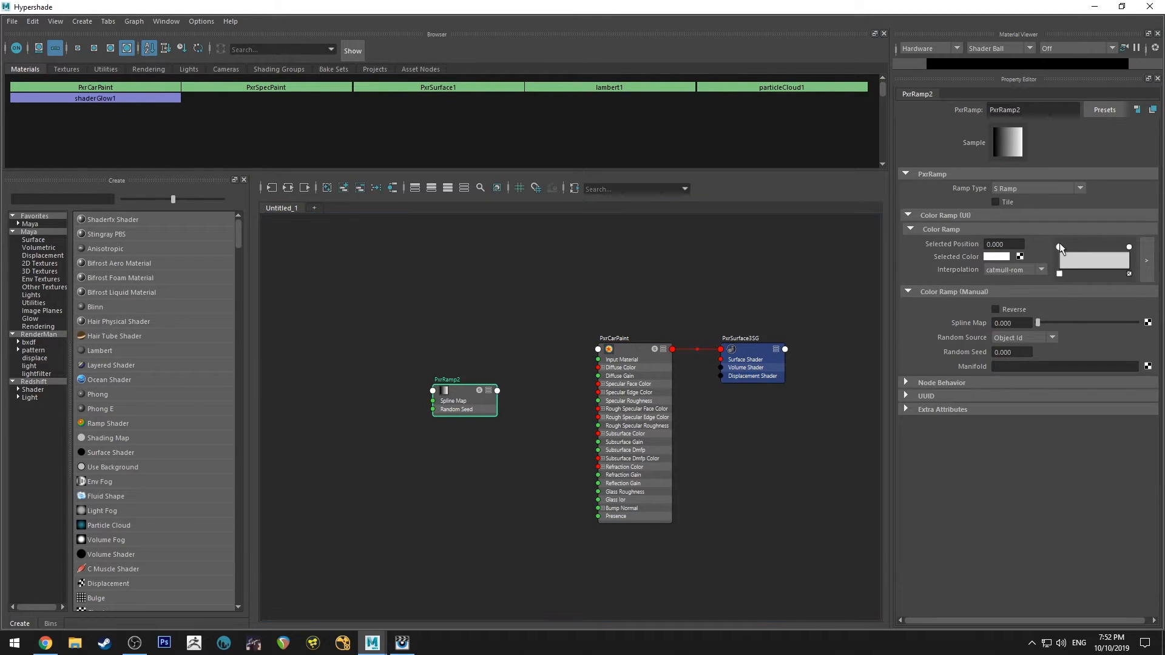
click(995, 256)
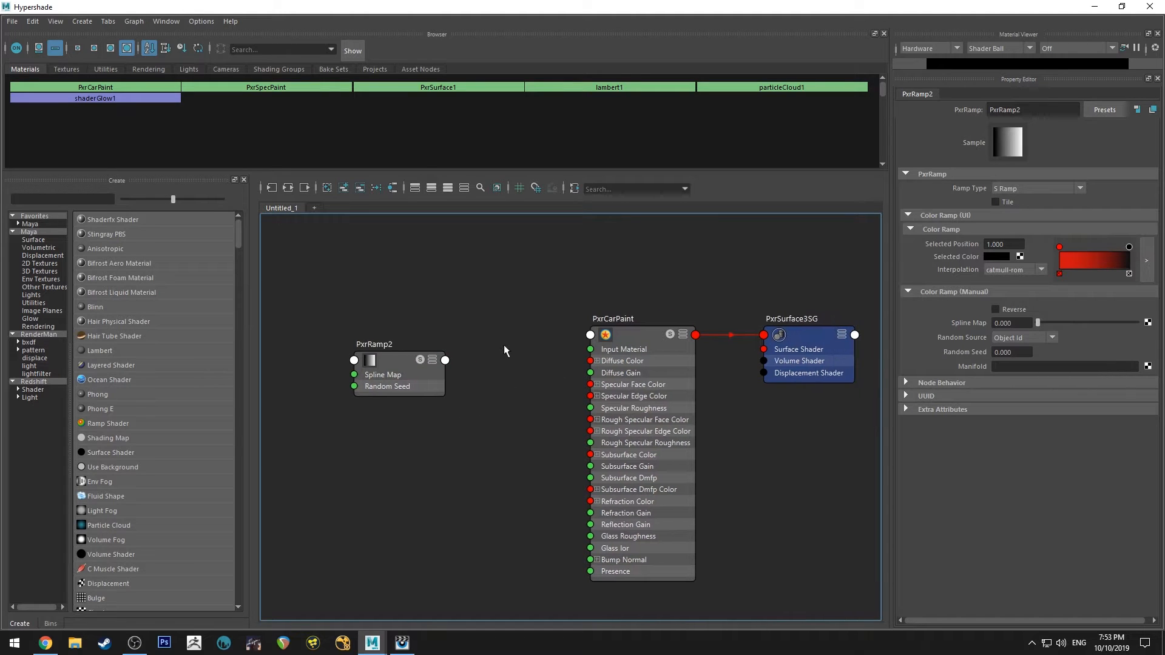
click(398, 375)
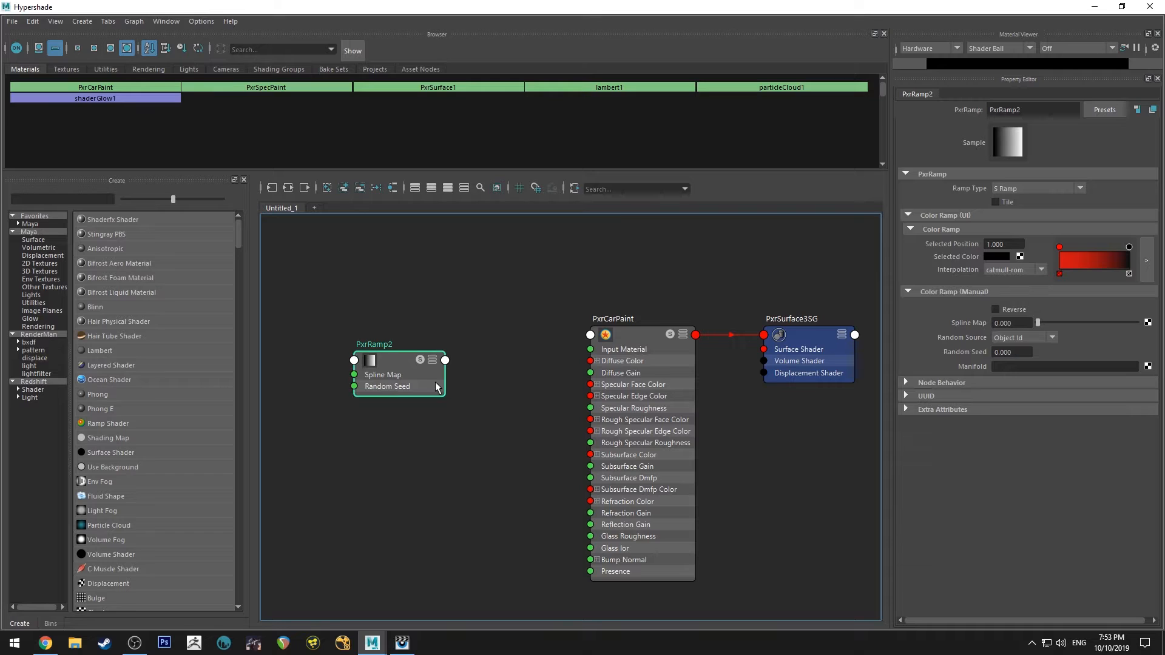
mouse_move(510, 274)
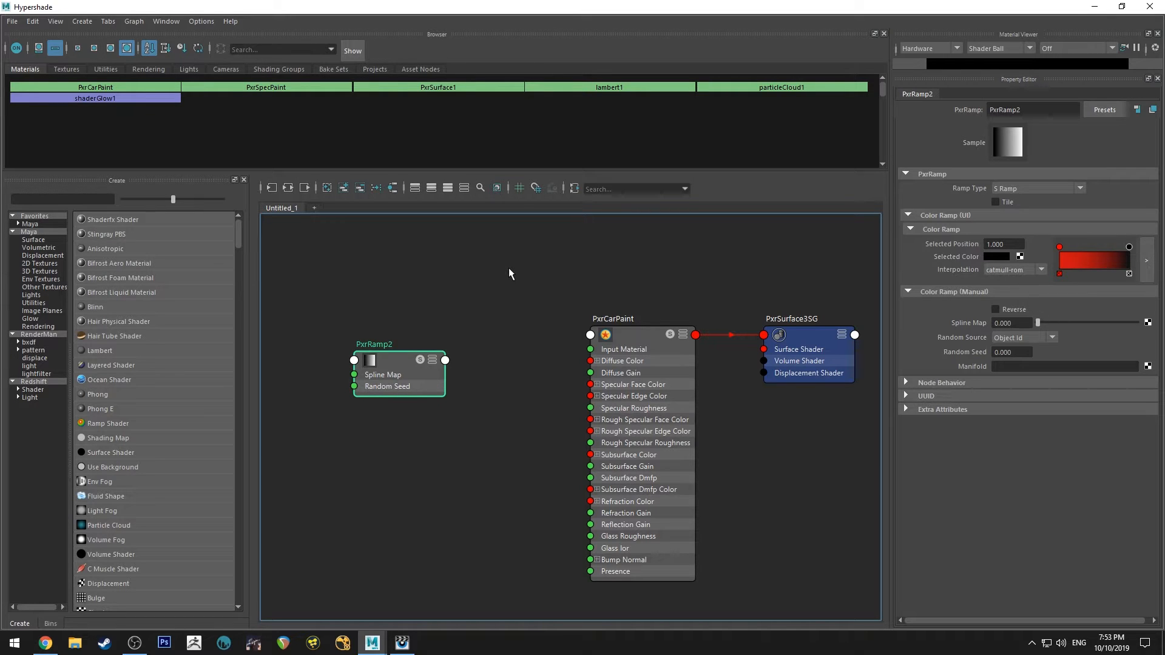
click(505, 313)
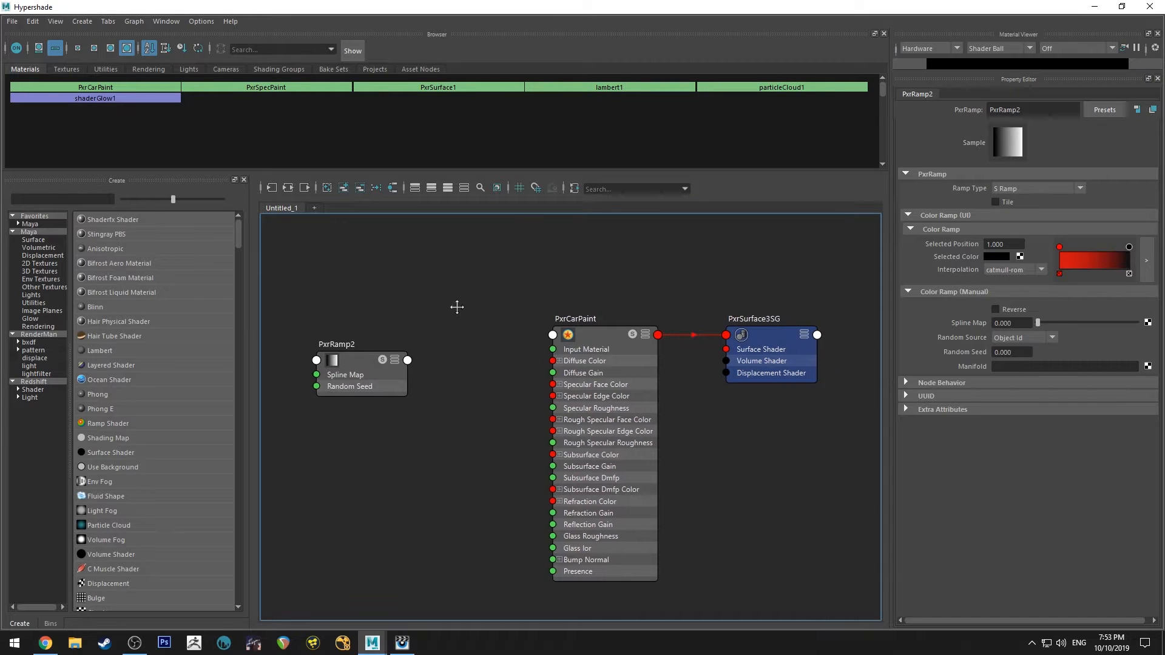
scroll(down, 3)
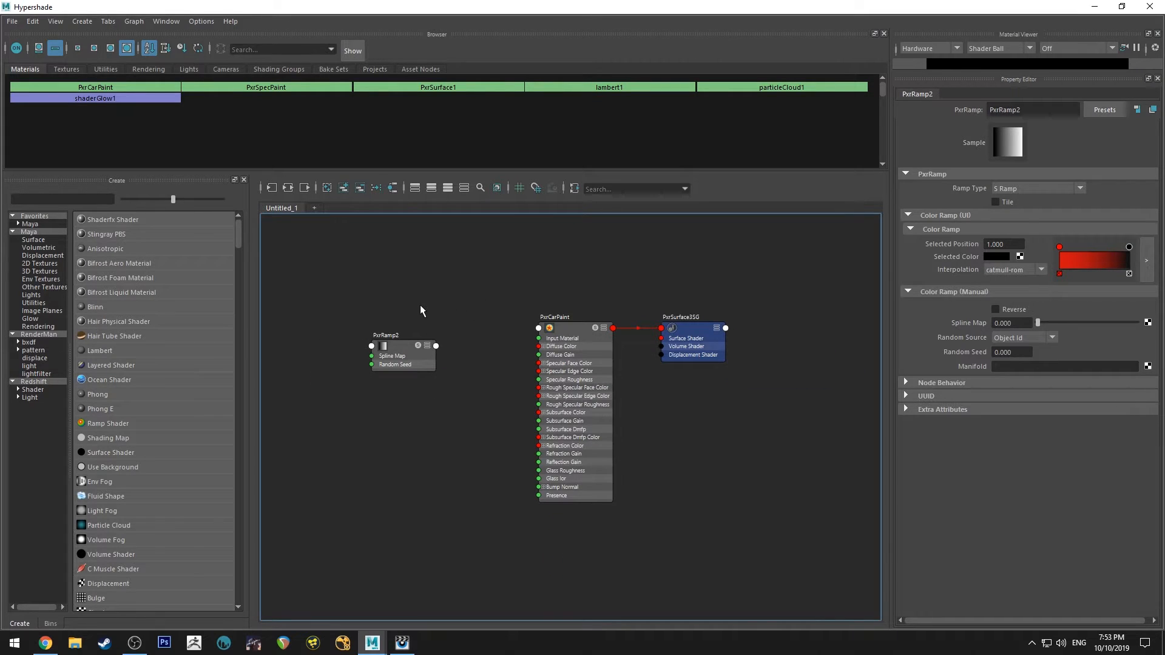
mouse_move(471, 371)
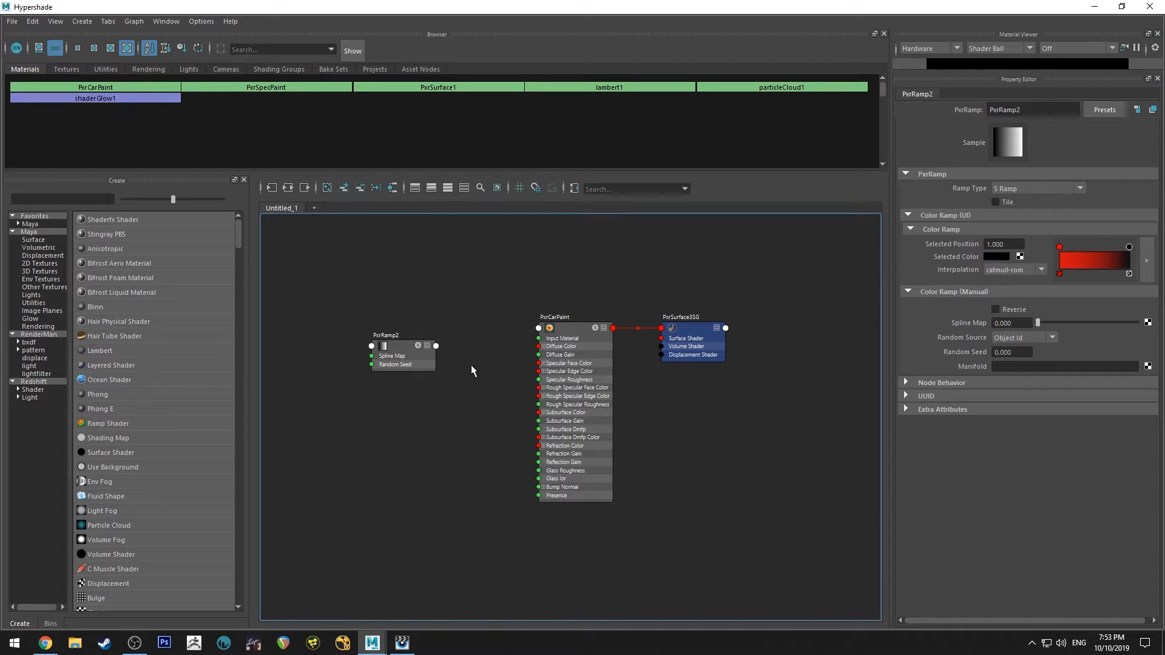
mouse_move(555, 441)
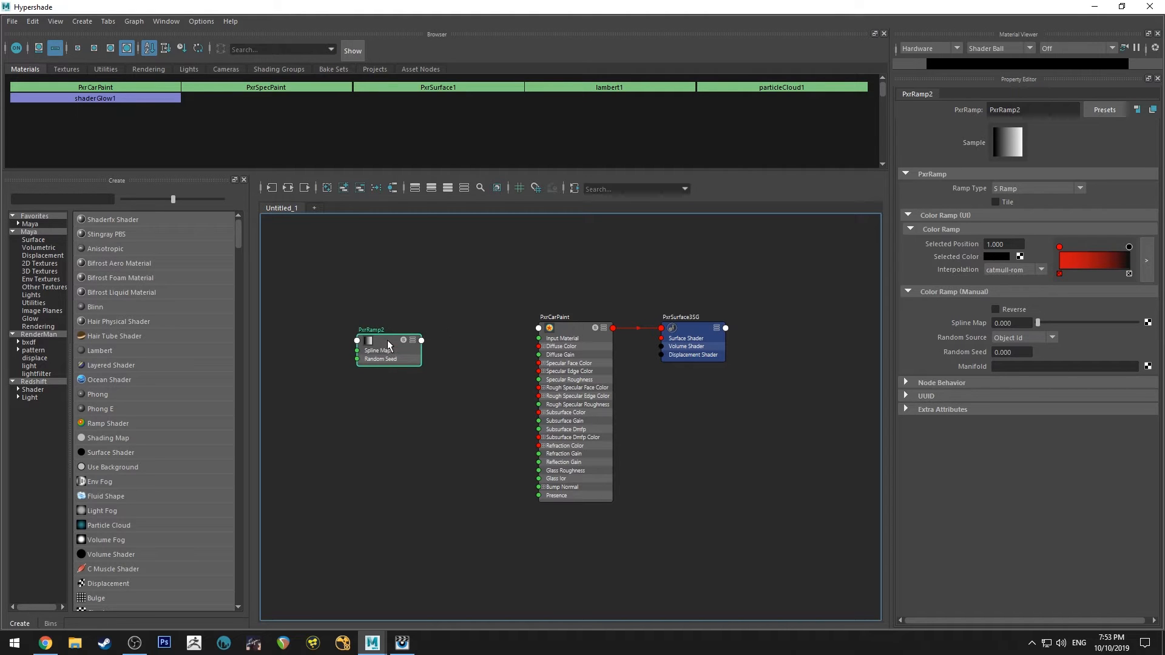
mouse_move(407, 369)
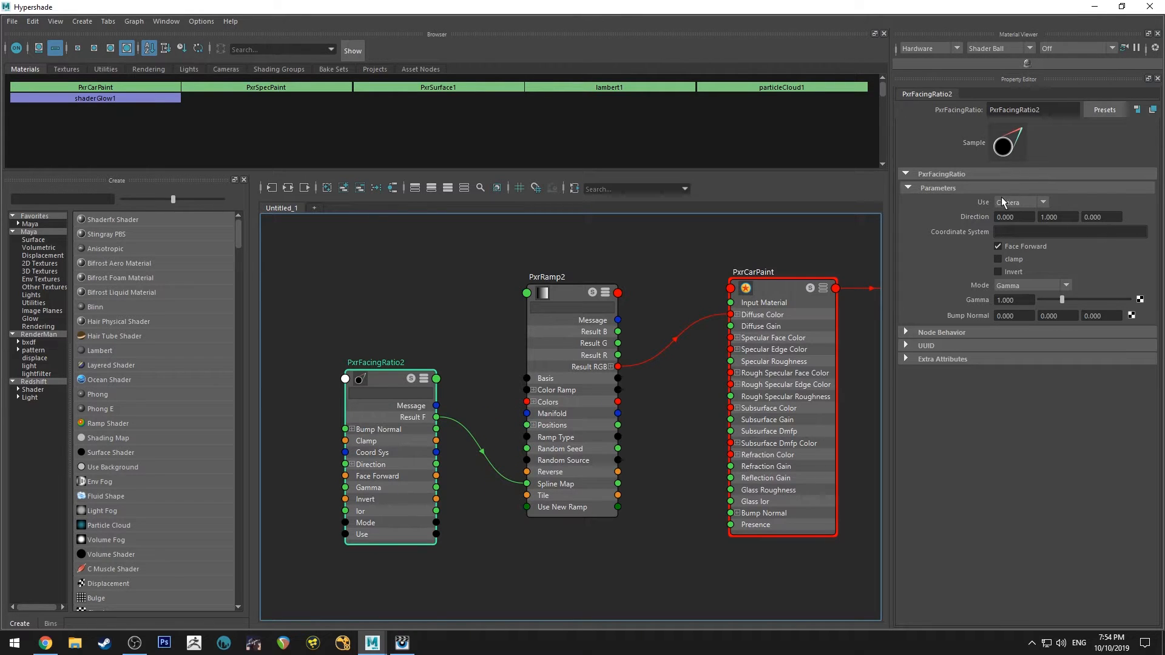
mouse_move(975, 273)
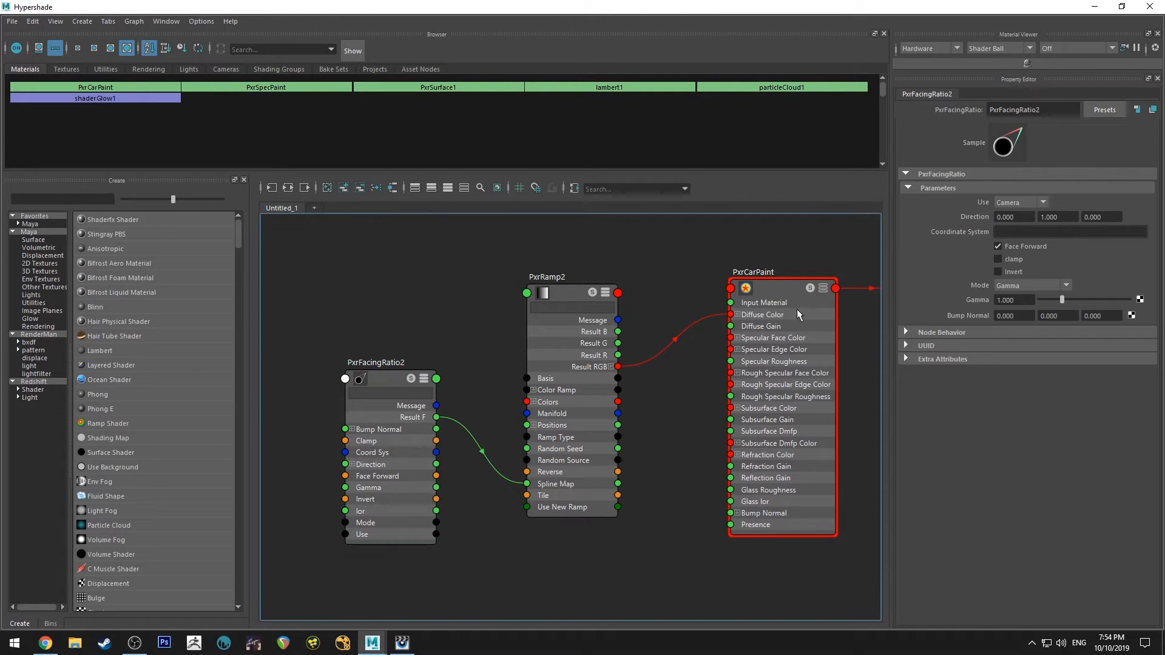
Wire the facing-ratio ramp into PxrCarPaint's diffuse colour, set it red, and render the sphere
click(548, 277)
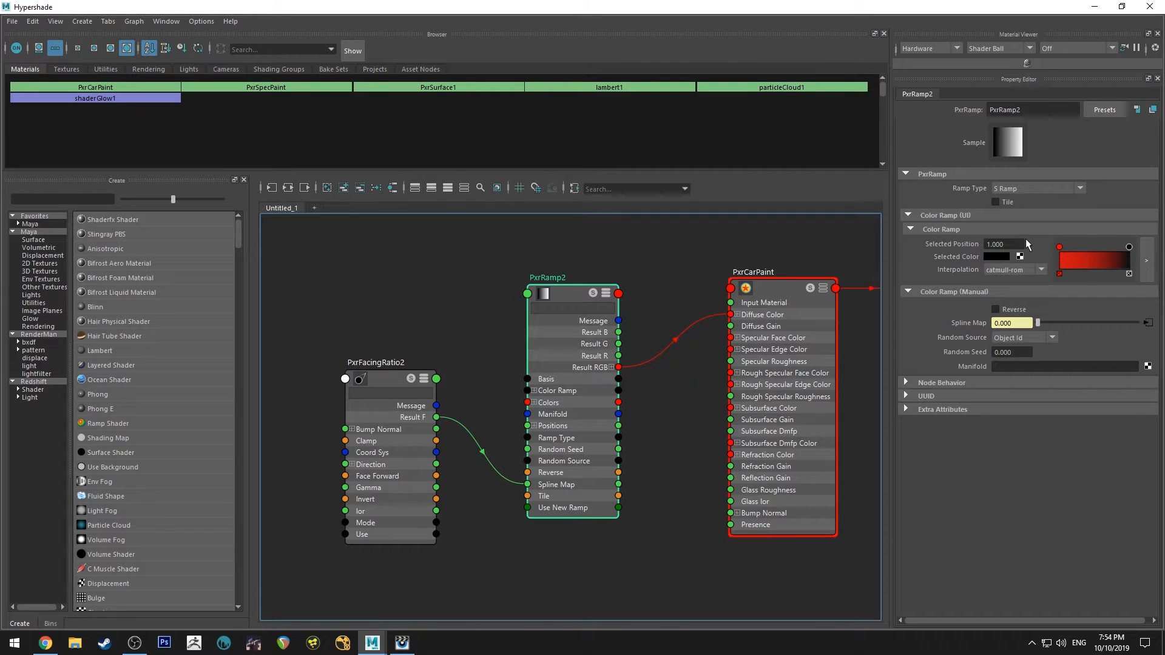
mouse_move(1130, 252)
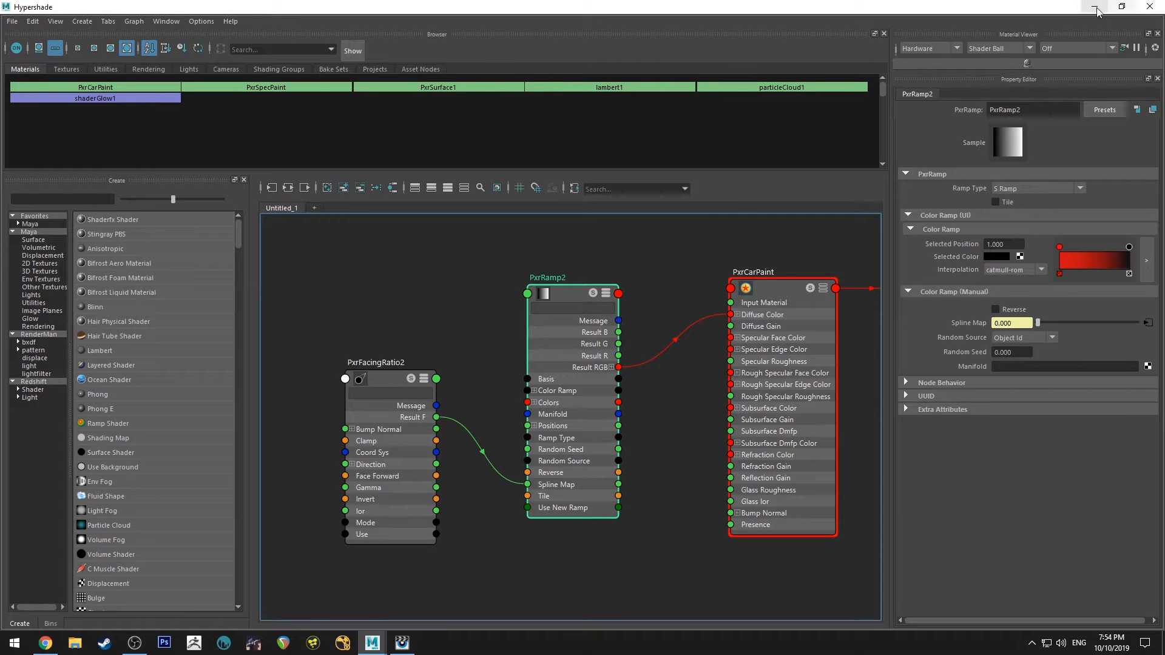
click(1097, 10)
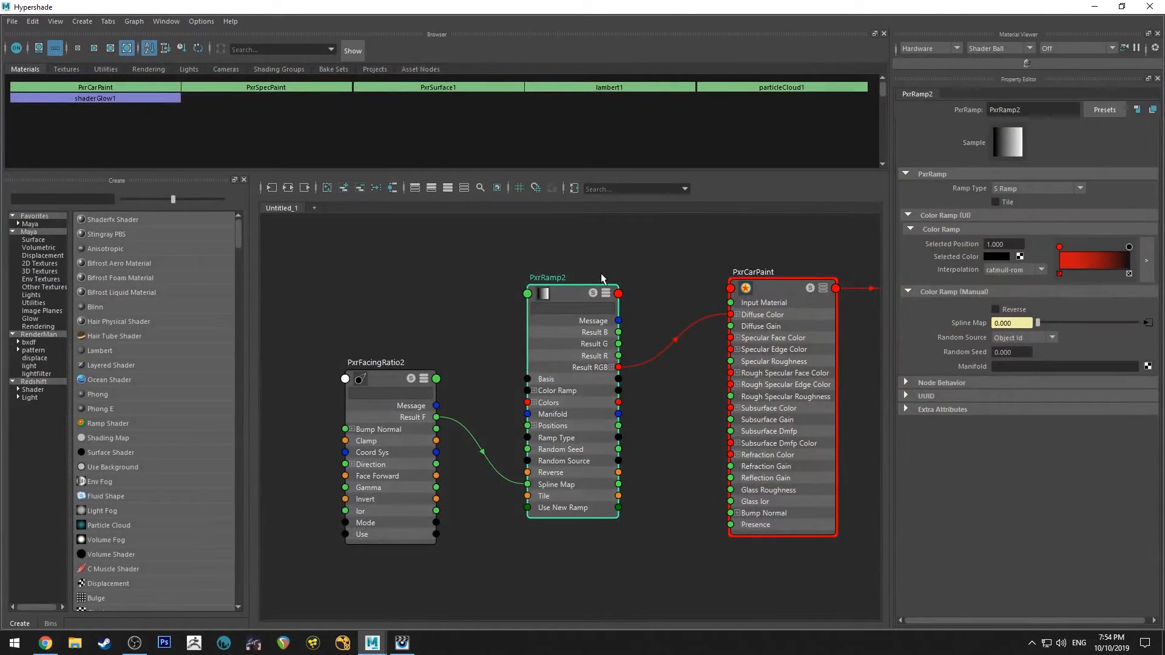
click(996, 310)
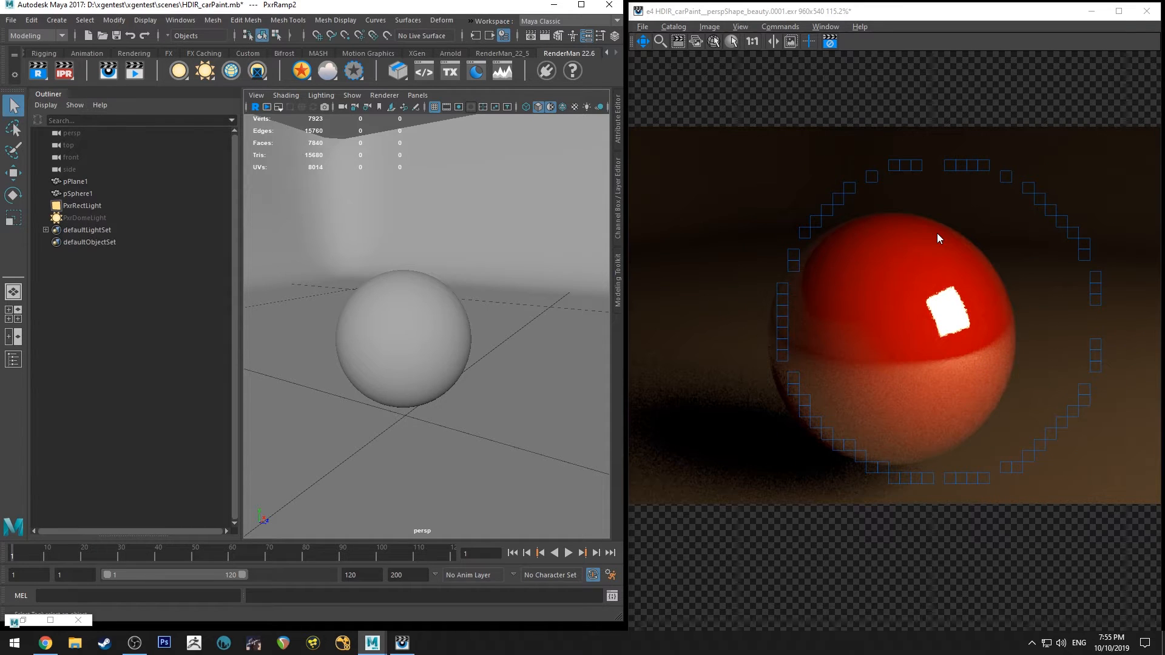
Return to the Hypershade shading network with PxrCarPaint's settings visible
click(829, 41)
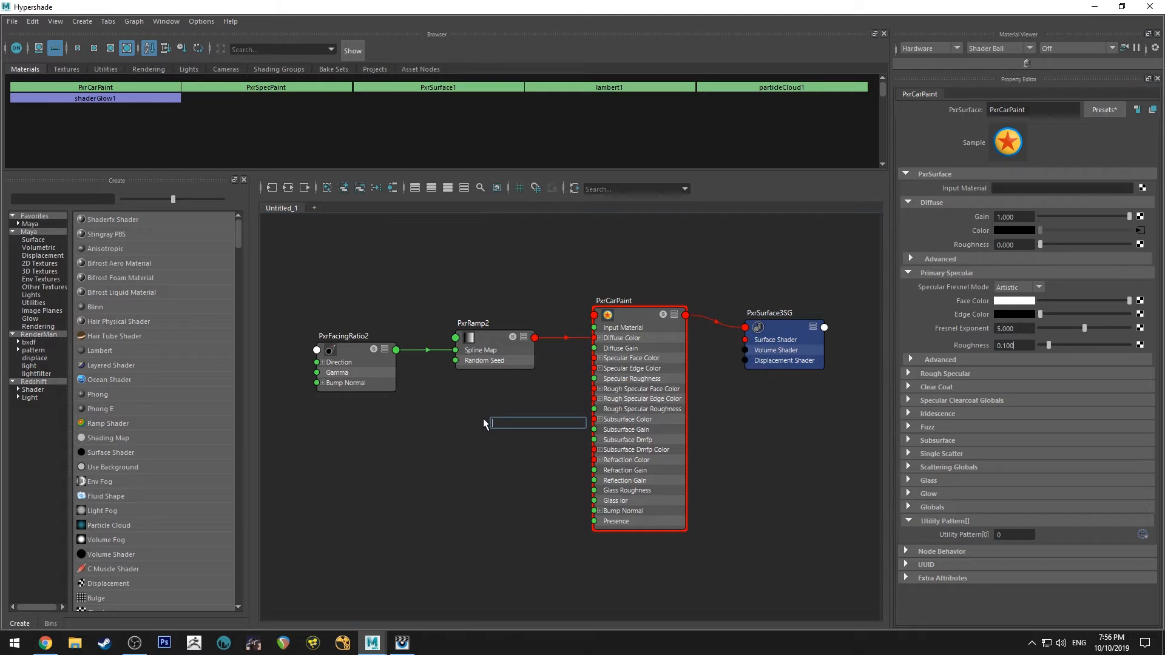
Create a PxrFlakes3 node and feed its Result N into PxrCarPaint's Specular Bump Normal
text(flake)
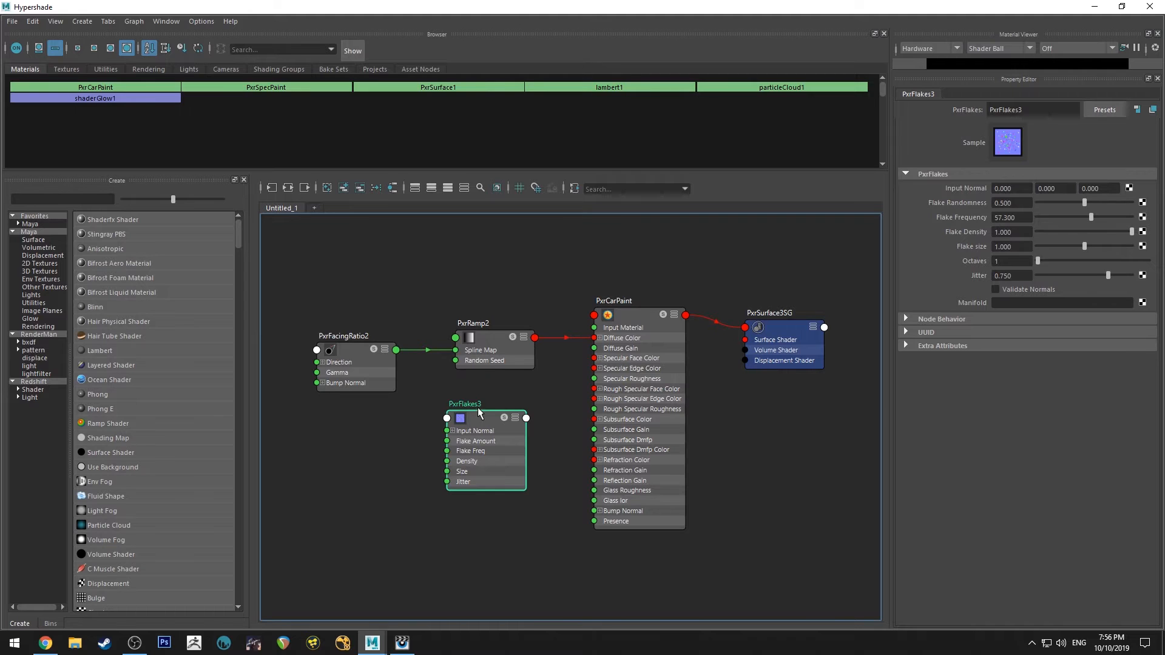
mouse_move(512, 425)
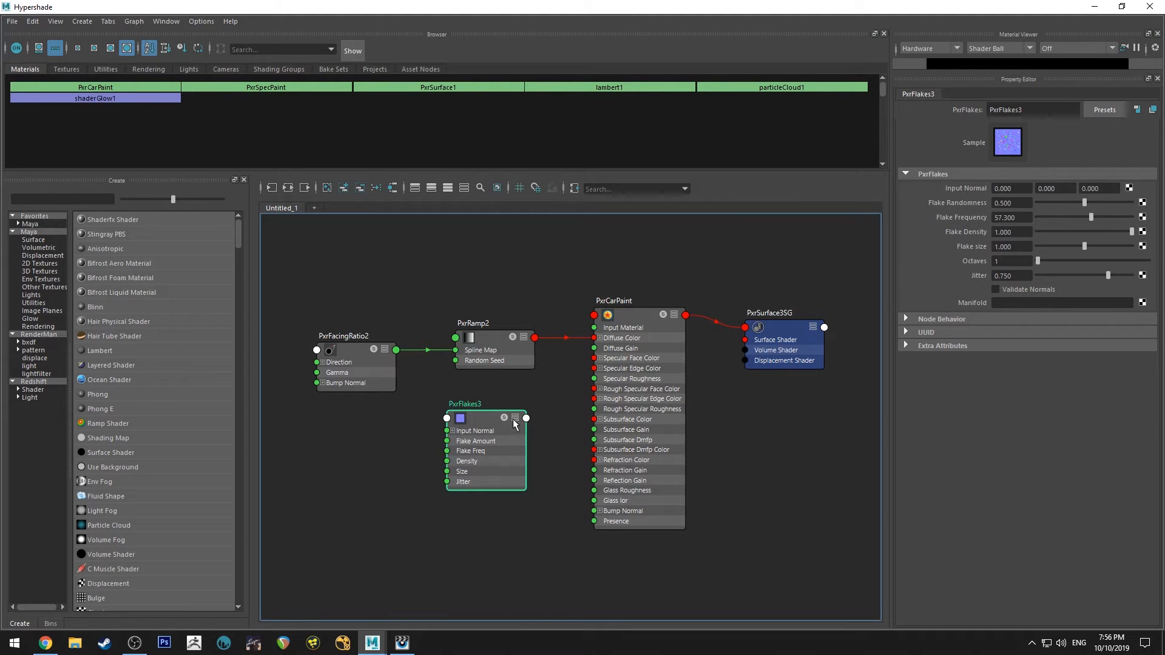
click(514, 417)
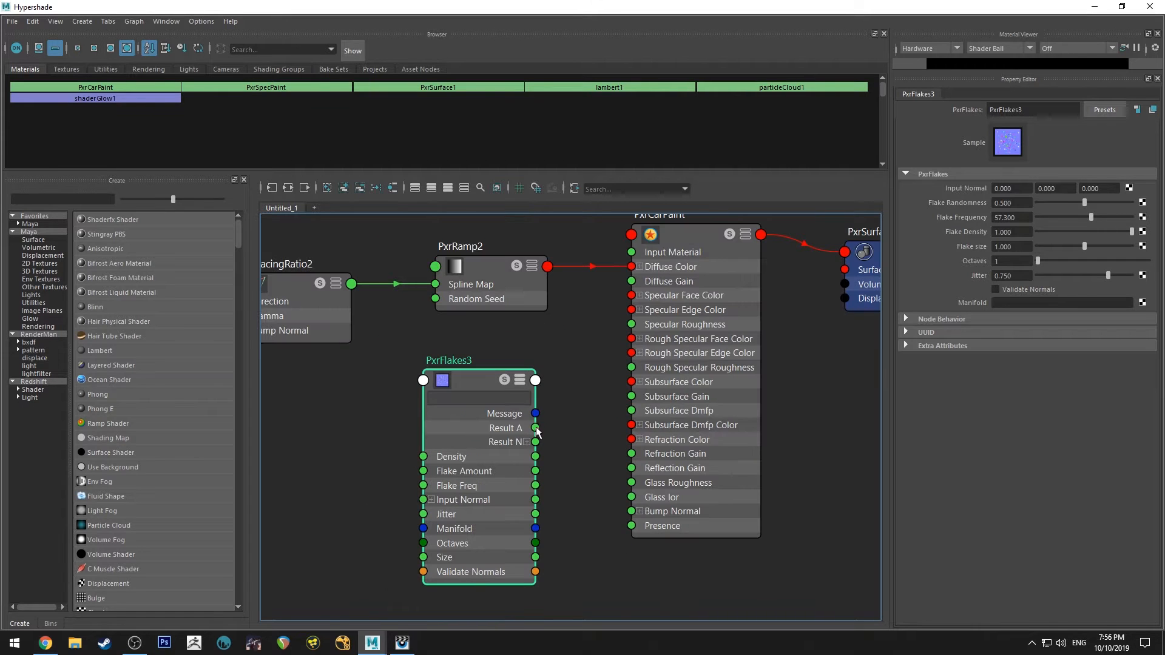
mouse_move(563, 340)
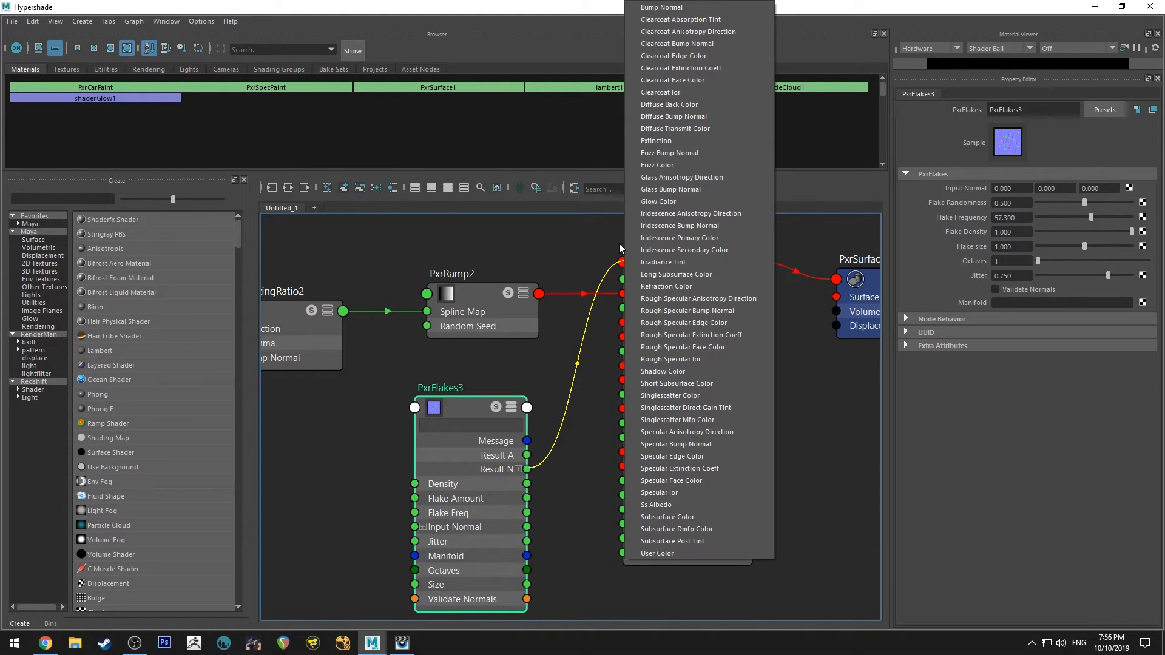
mouse_move(665, 444)
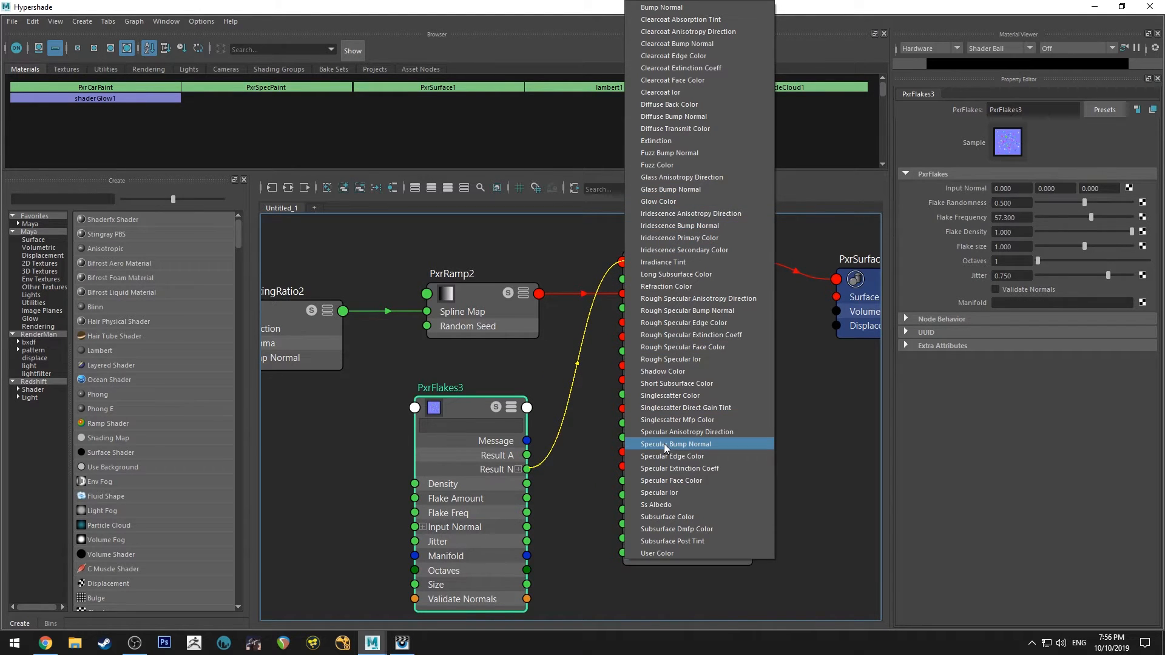
click(676, 444)
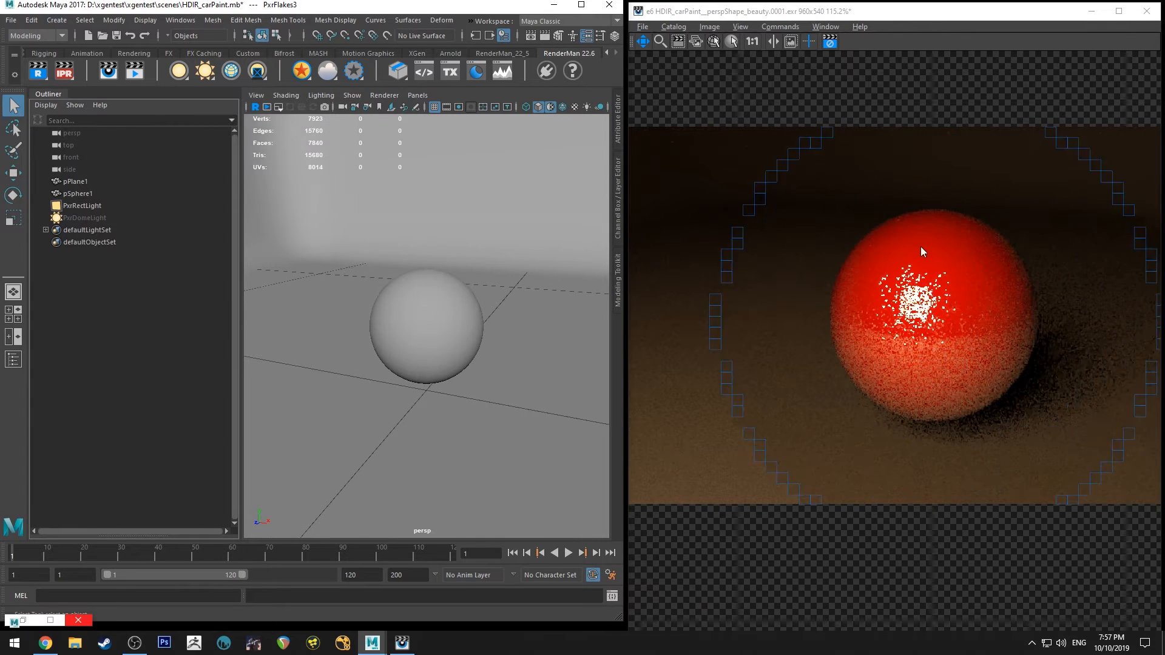
Adjust PxrFlakes3 to frequency 100, size 0.5, five octaves and randomness 0.091 for finer sparkle
scroll(up, 3)
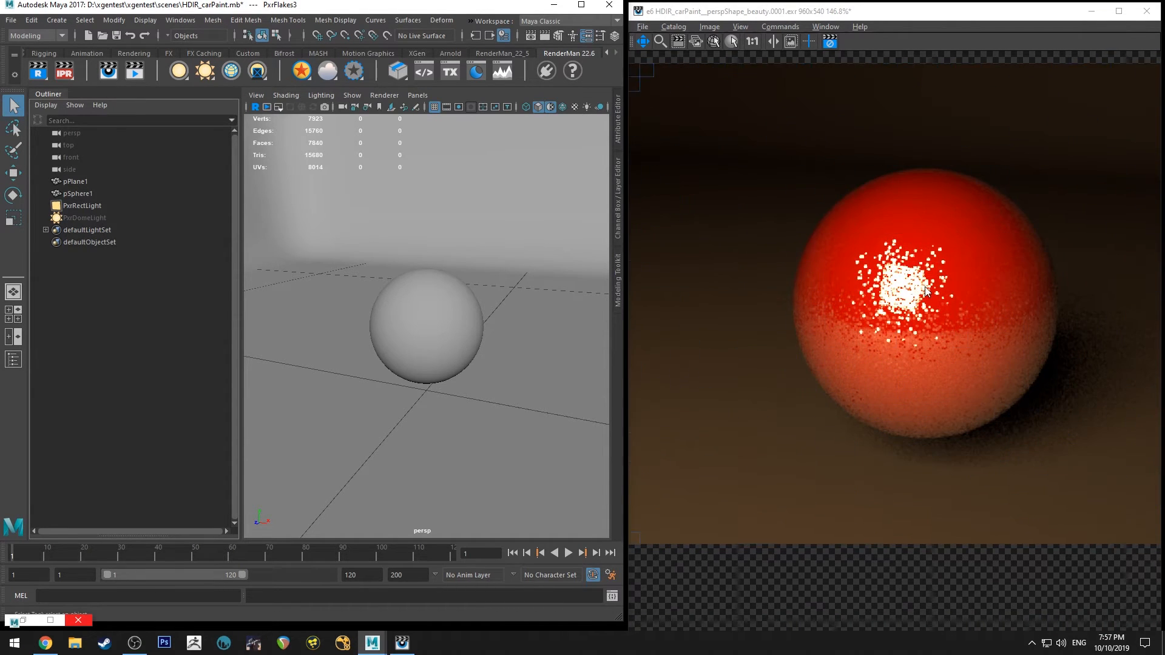
scroll(up, 3)
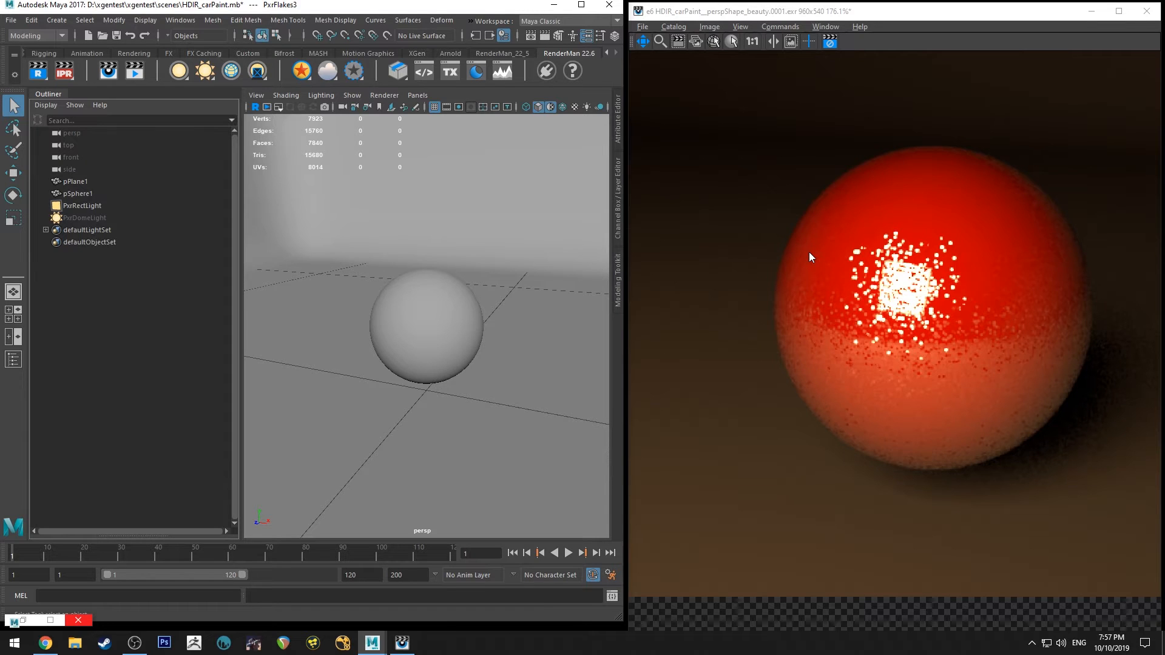
mouse_move(694, 352)
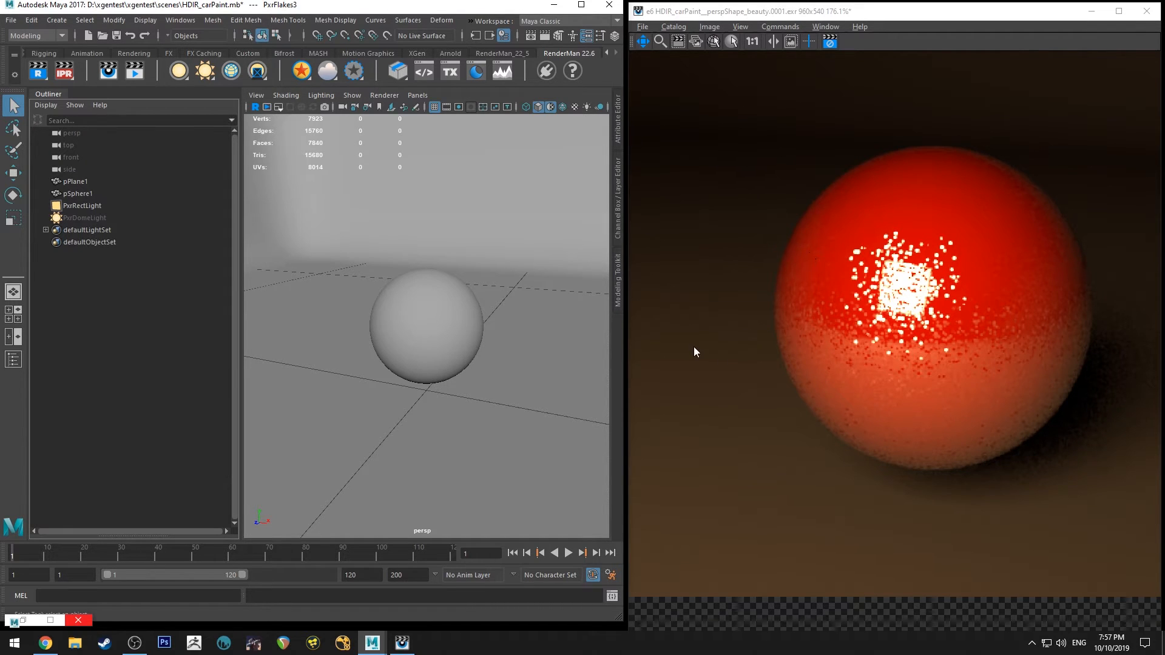
mouse_move(862, 226)
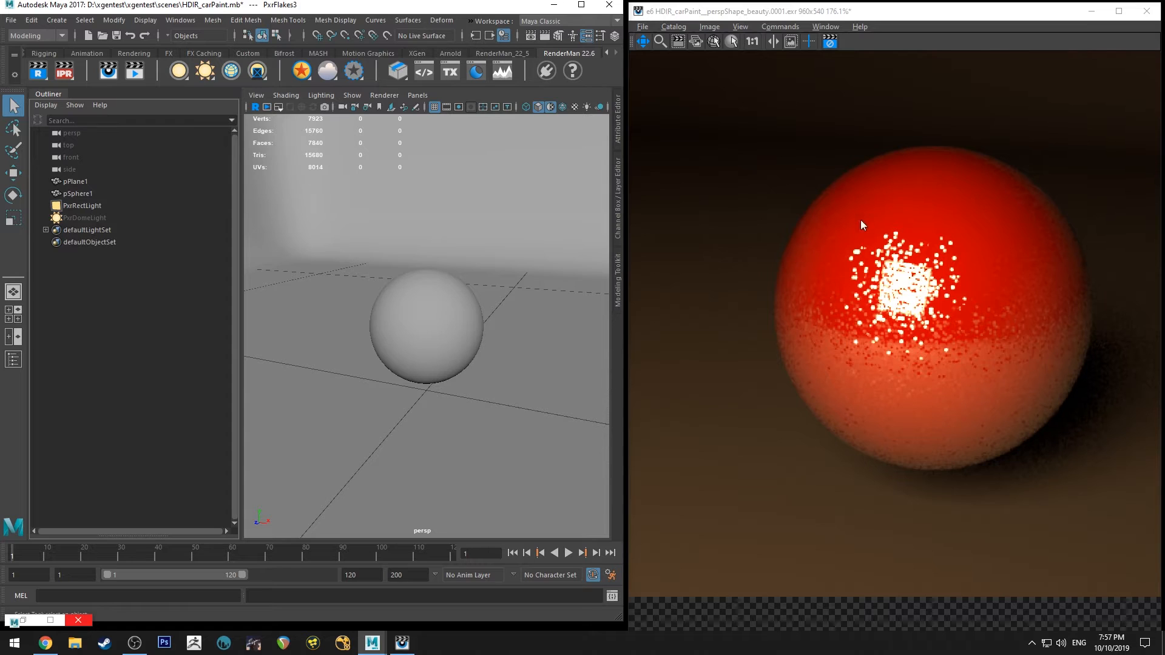
mouse_move(289, 518)
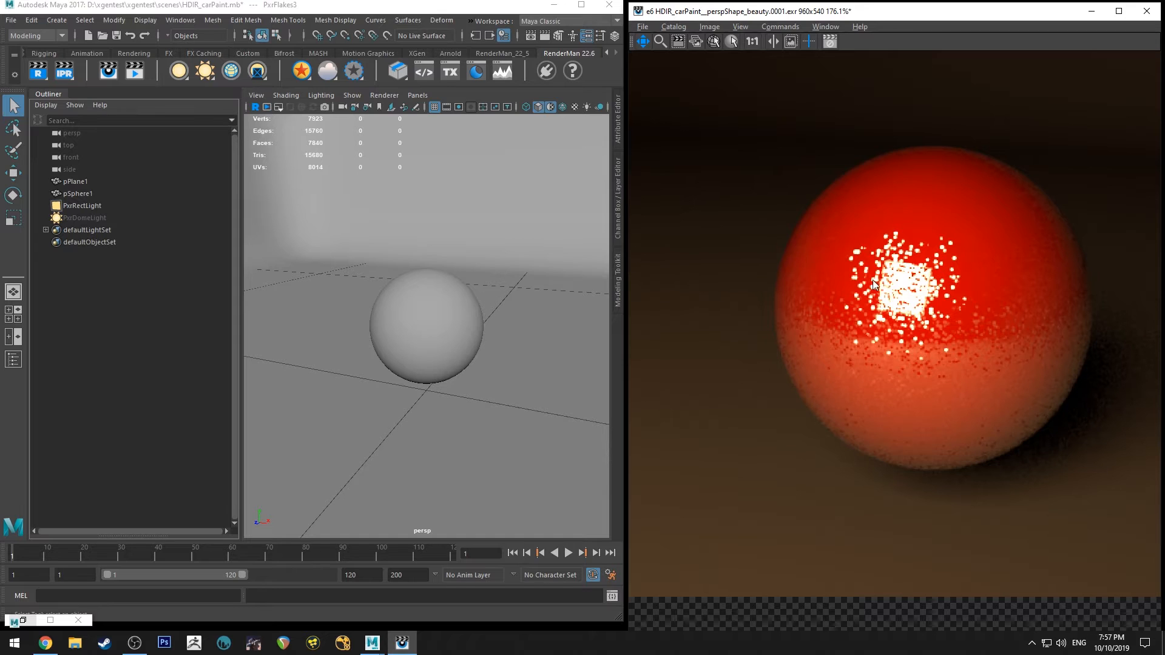
mouse_move(831, 288)
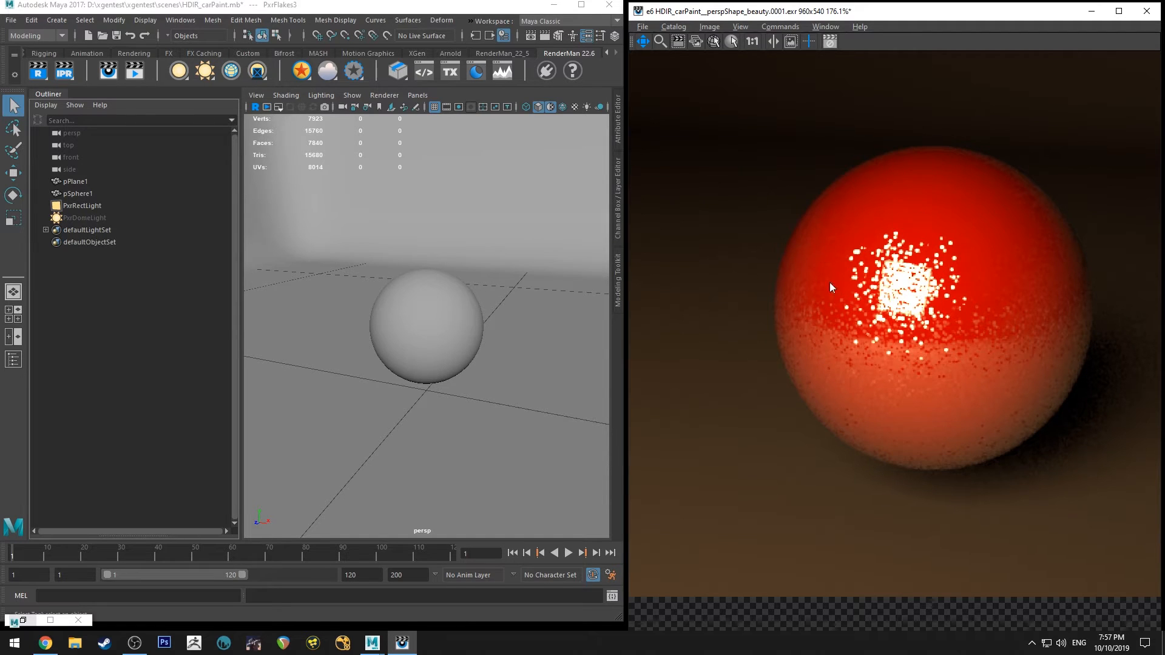
mouse_move(898, 263)
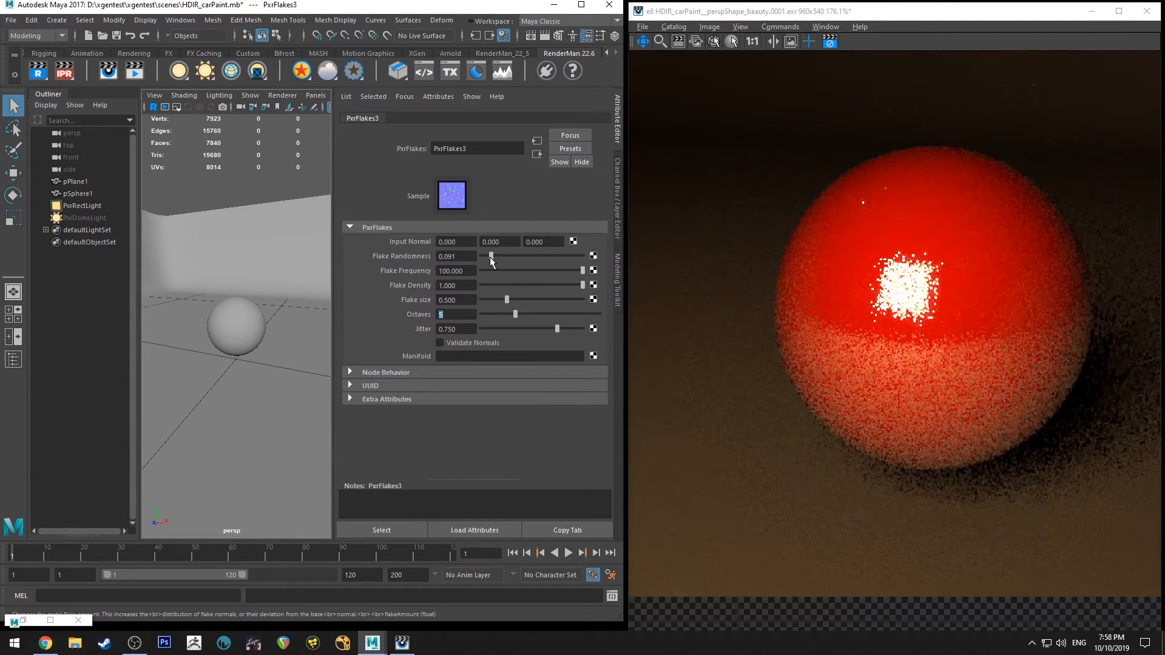
Raise flake randomness to 0.3 and set flake size to 0.5 with jitter 0.72
drag(491, 256, 488, 257)
text(1.000)
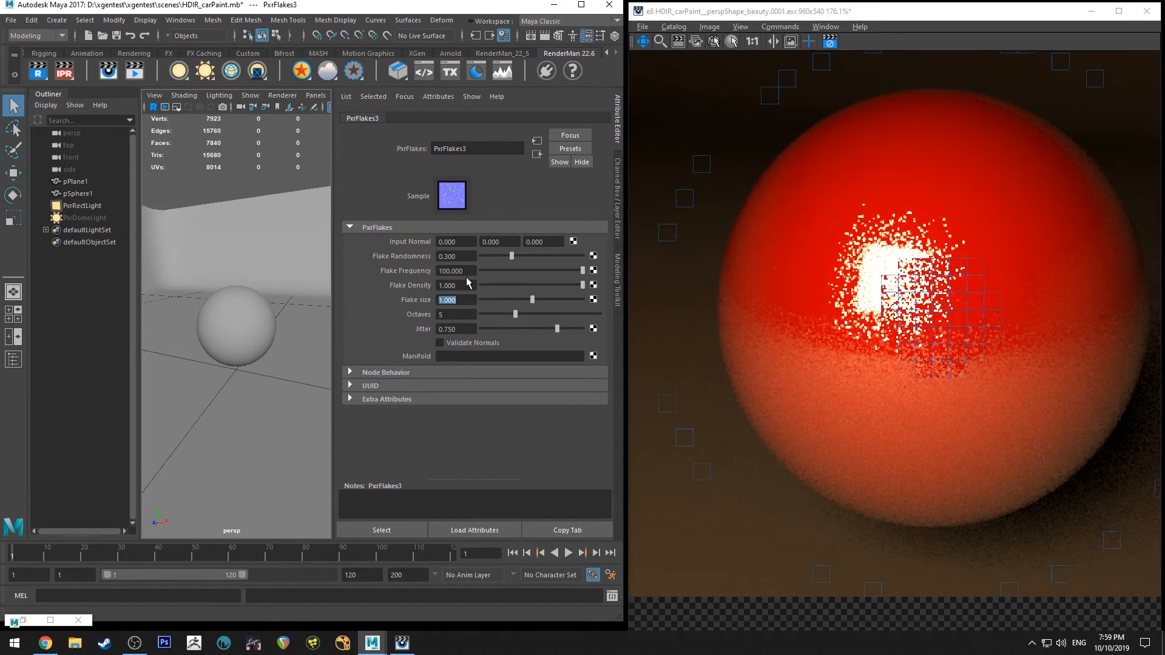
text(.5)
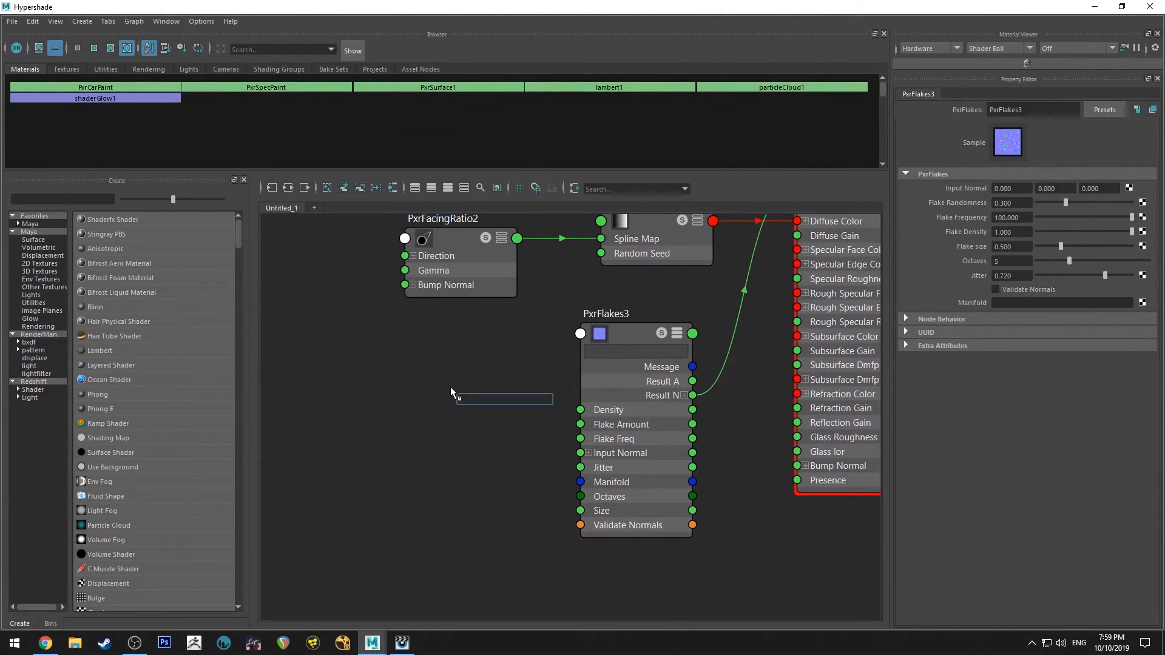
Create a PxrManifold2D node (typed mani) feeding PxrFlakes3's Manifold, with Scale S and T at 10
text(mani)
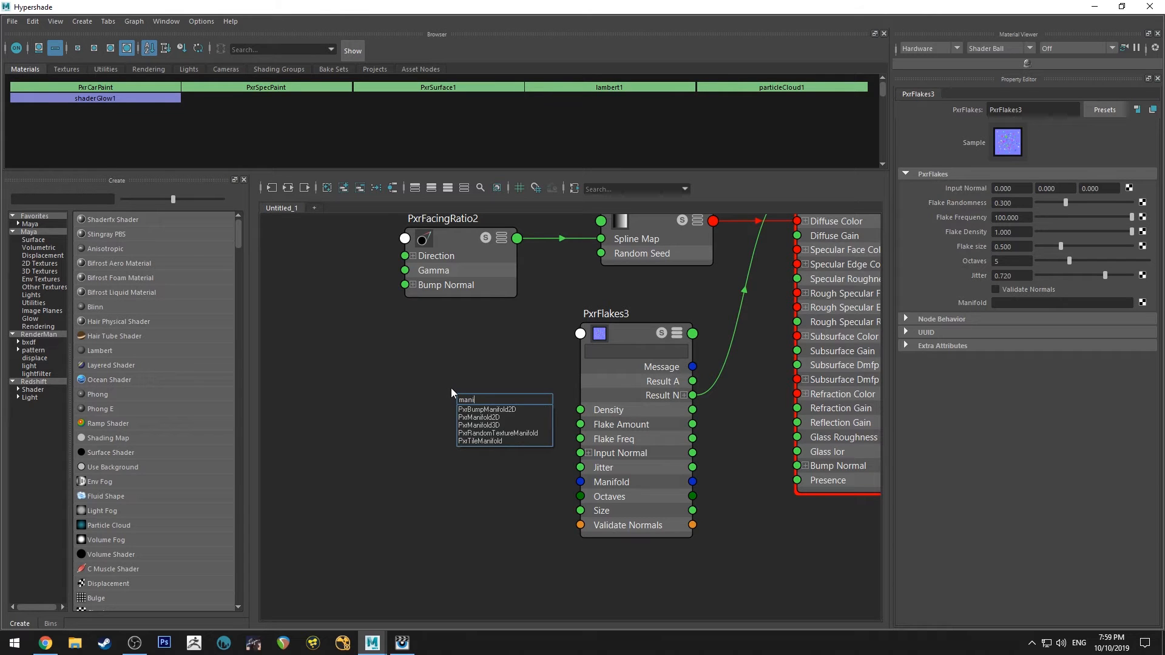
click(485, 416)
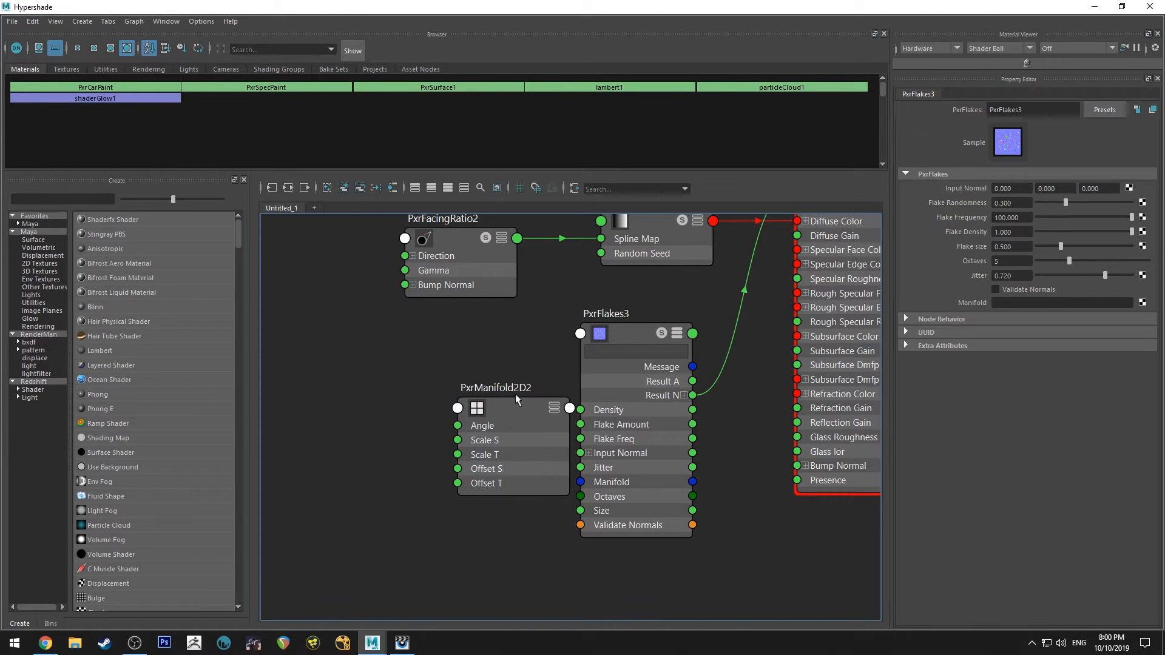
click(495, 387)
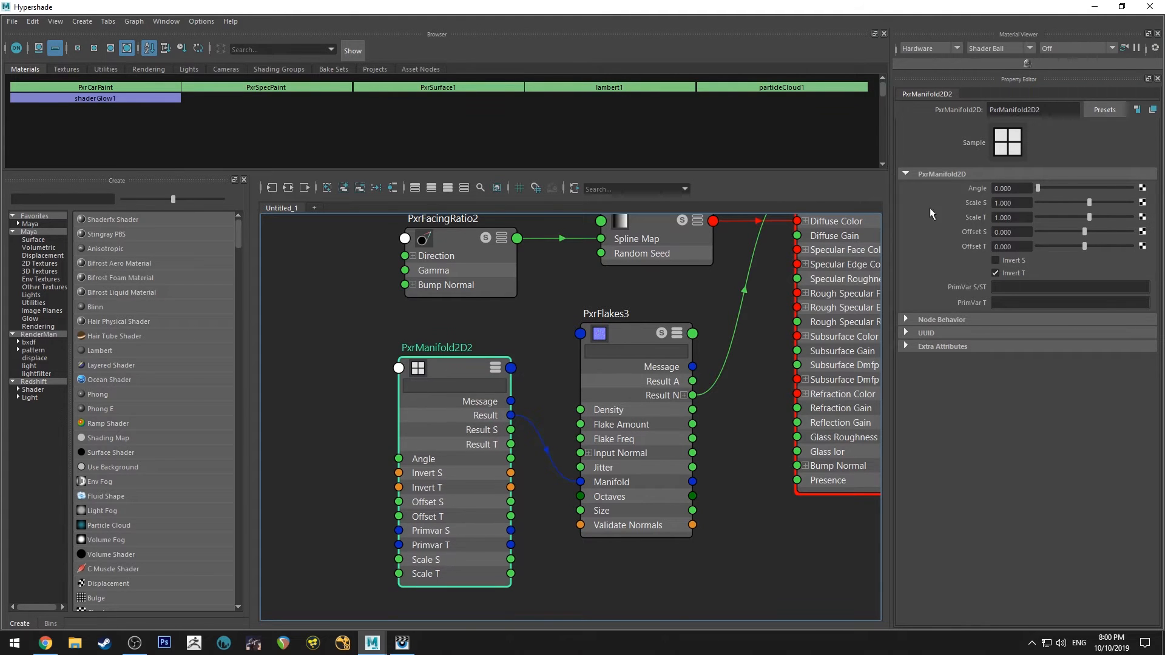
triple_click(1013, 203)
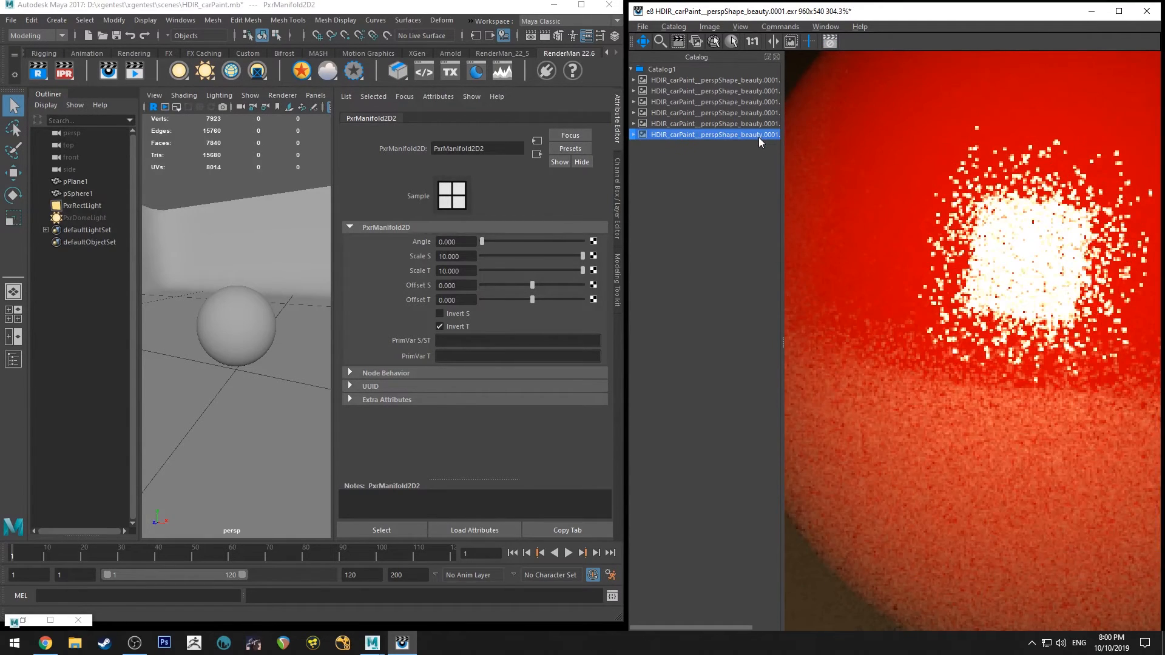
Compare the flaked sphere against two earlier render snapshots in the it Catalog
click(714, 124)
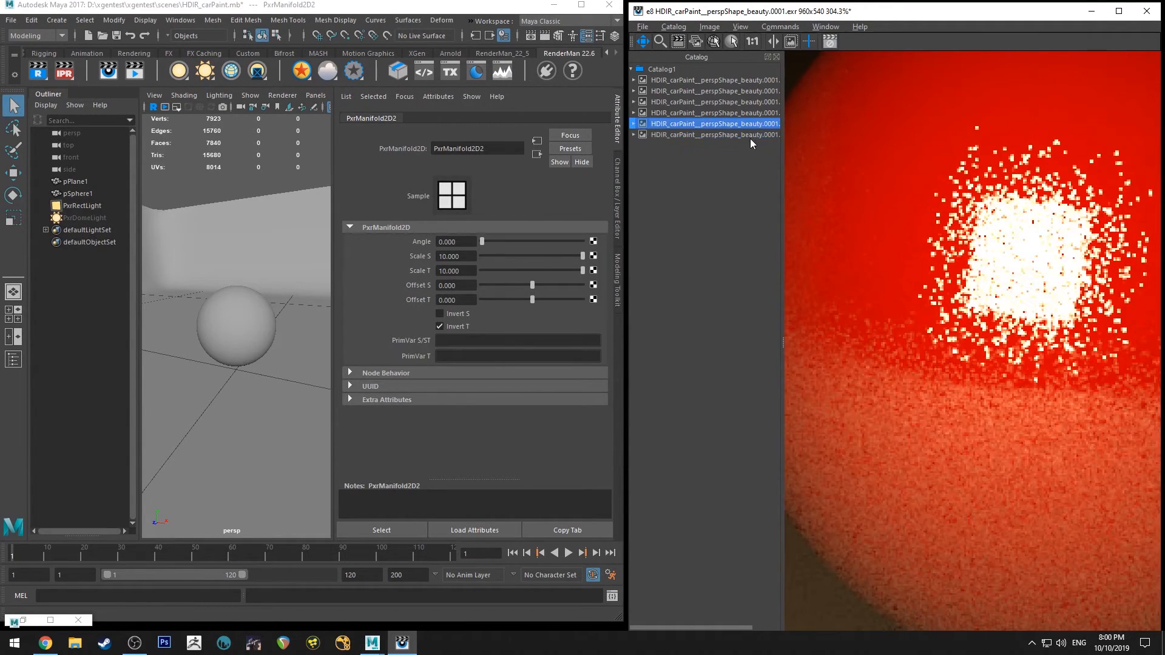
click(714, 135)
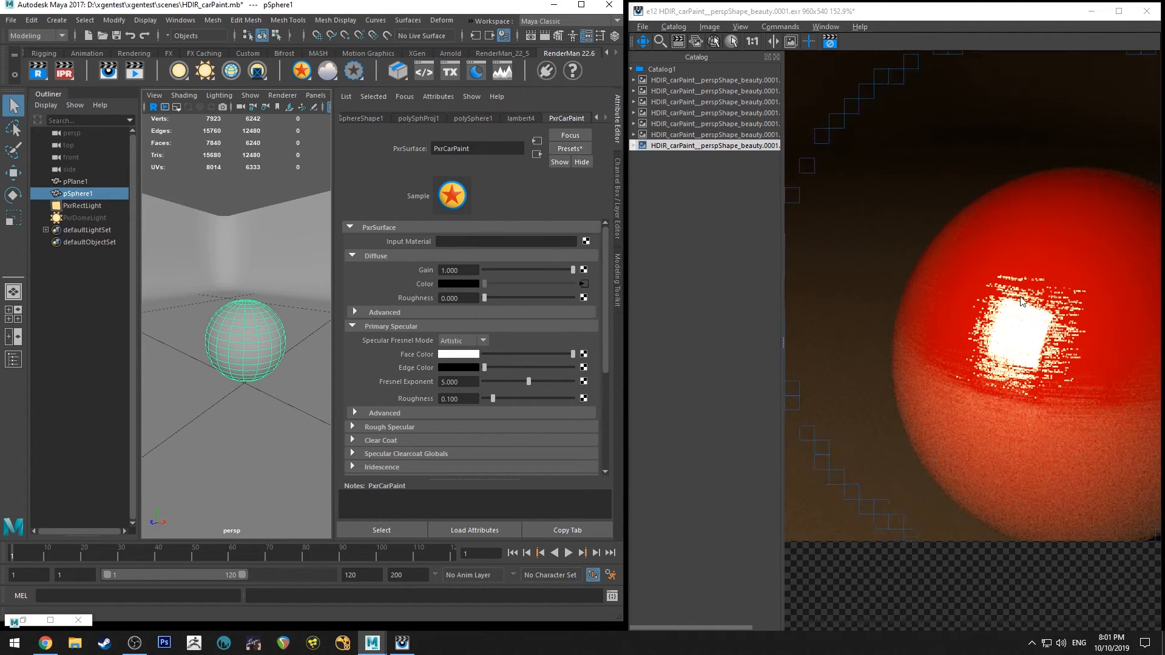
Set PxrManifold2D2 Scale S to 0.01 and Scale T to 50, inspecting the streaky flakes in it
right_click(12, 630)
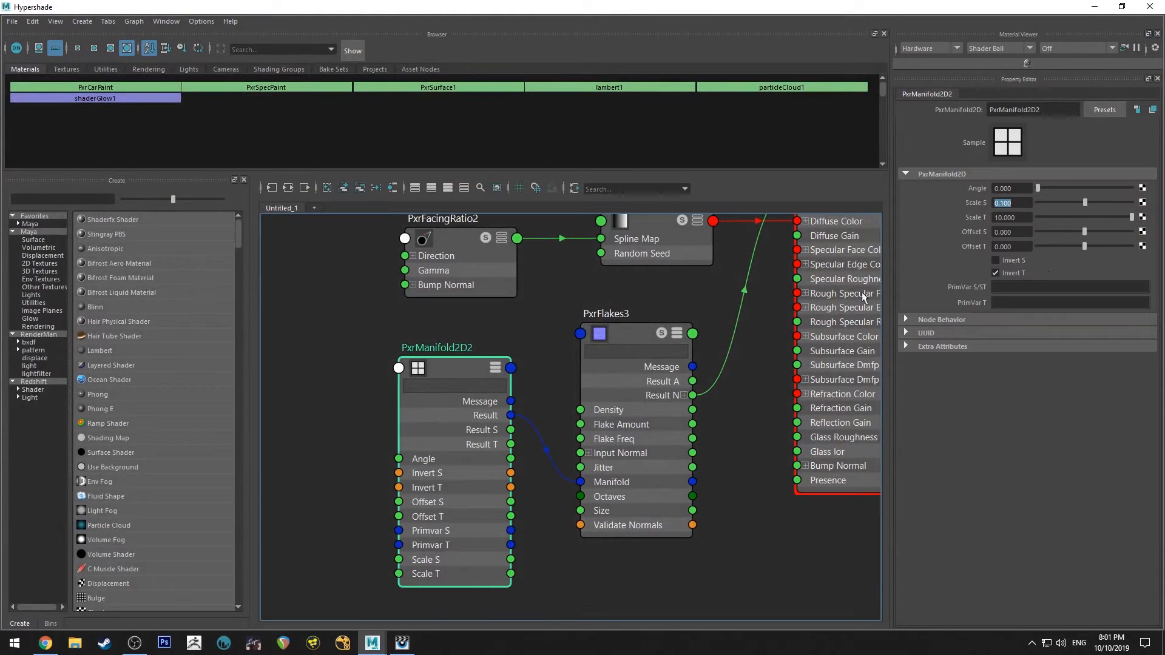
mouse_move(949, 211)
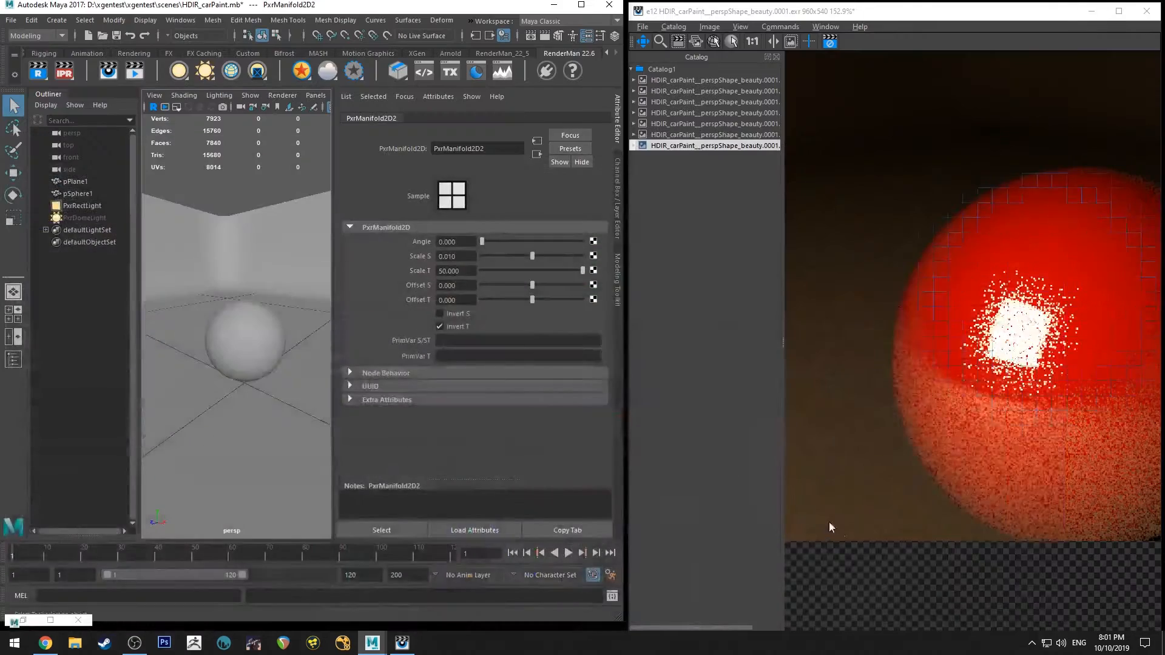
scroll(up, 3)
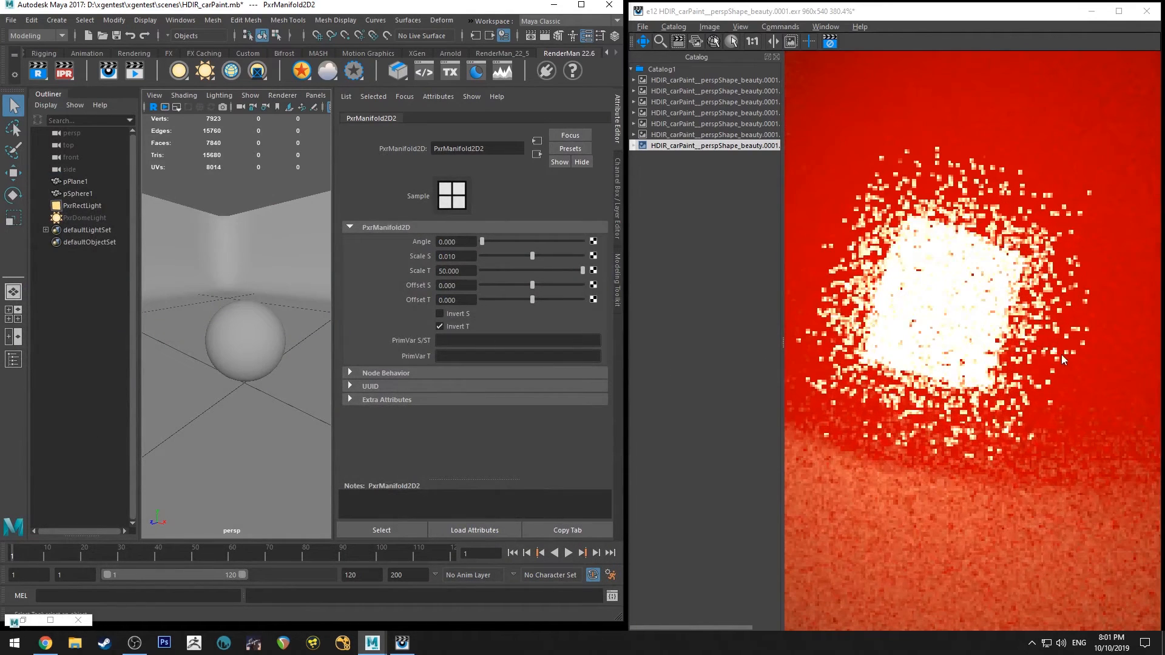
scroll(down, 3)
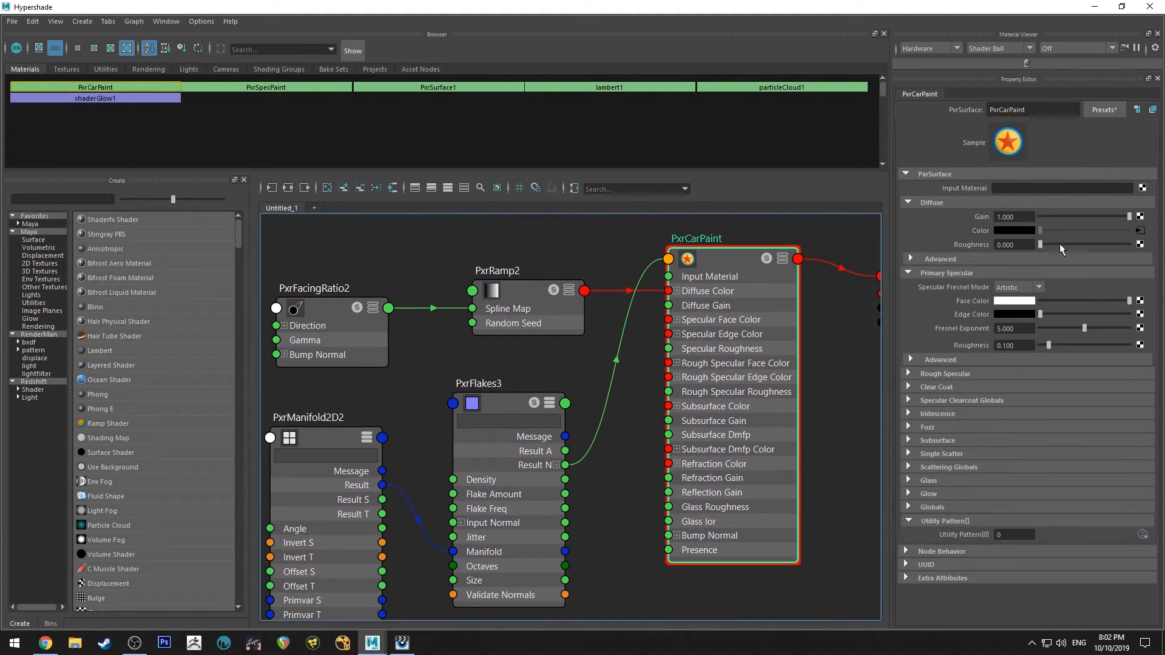
mouse_move(1025, 303)
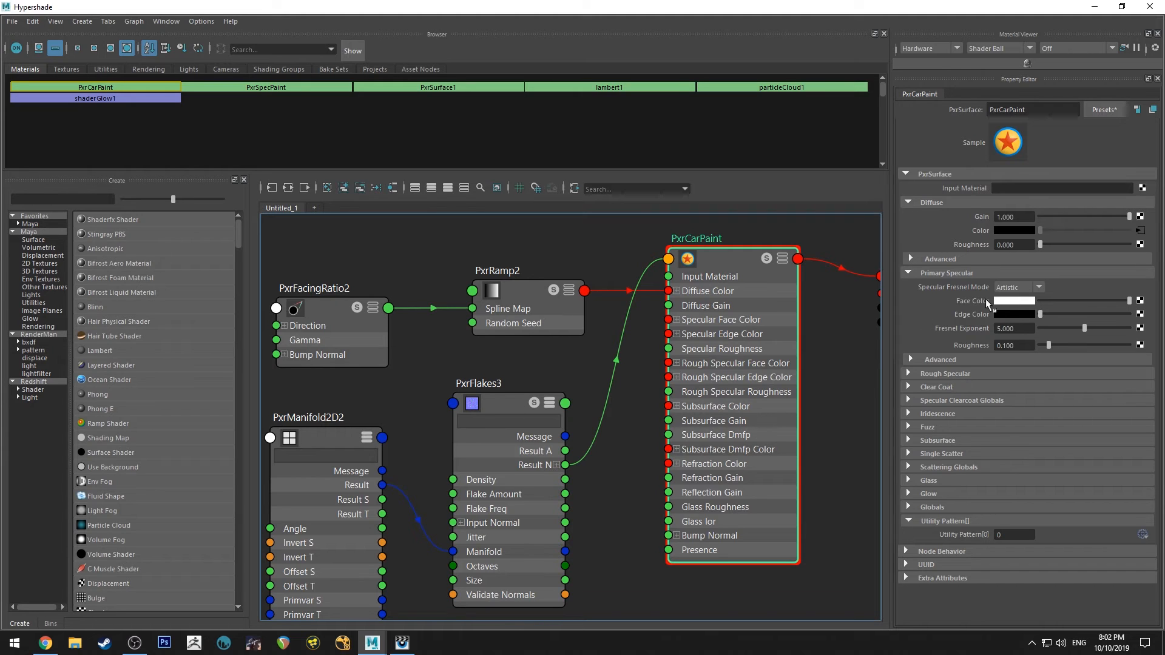
Change PxrCarPaint's Primary Specular Face Color from white to blue and check the IPR render
click(1013, 301)
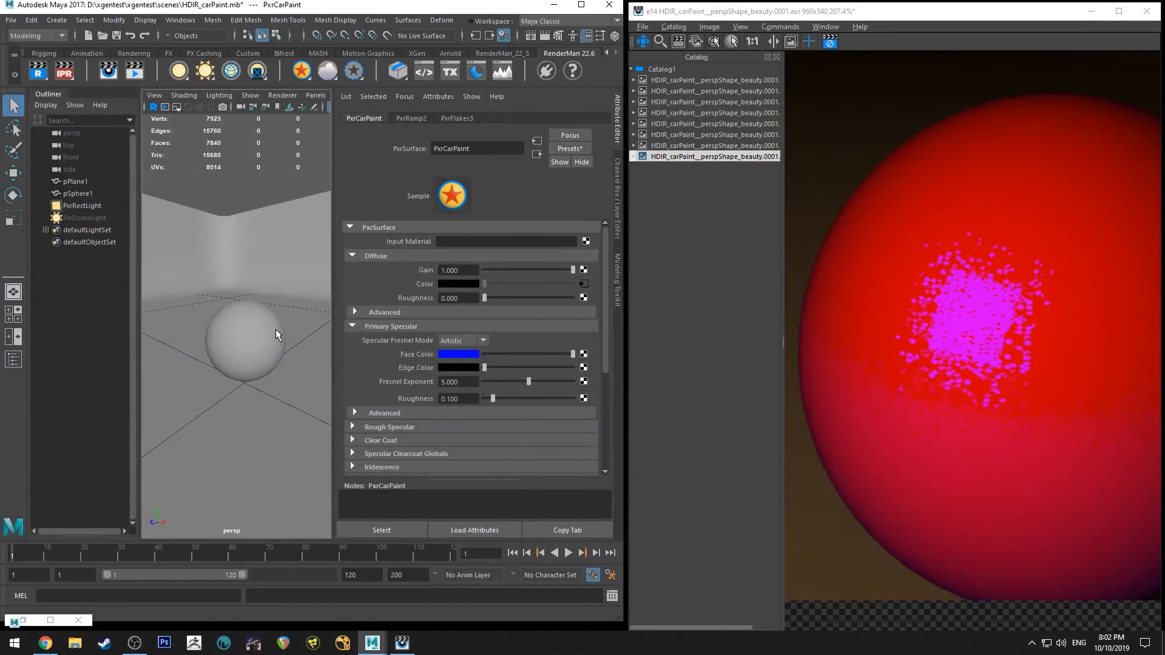
click(751, 41)
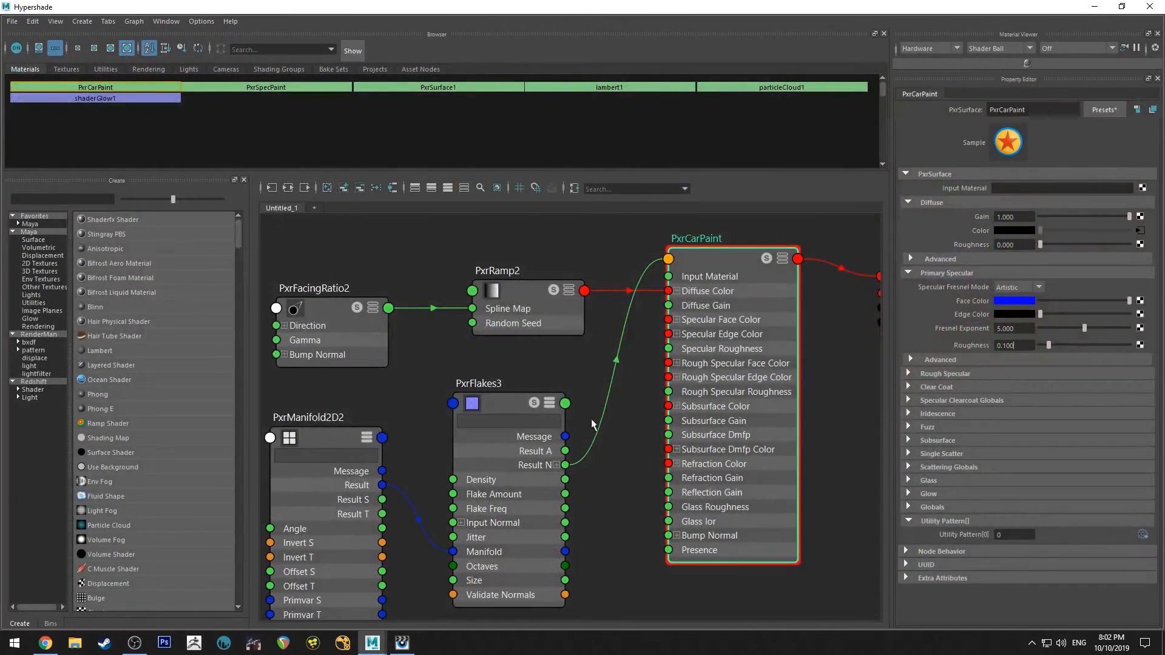
Adjust PxrCarPaint's Rough Specular settings and re-render the glossier red sphere
click(944, 373)
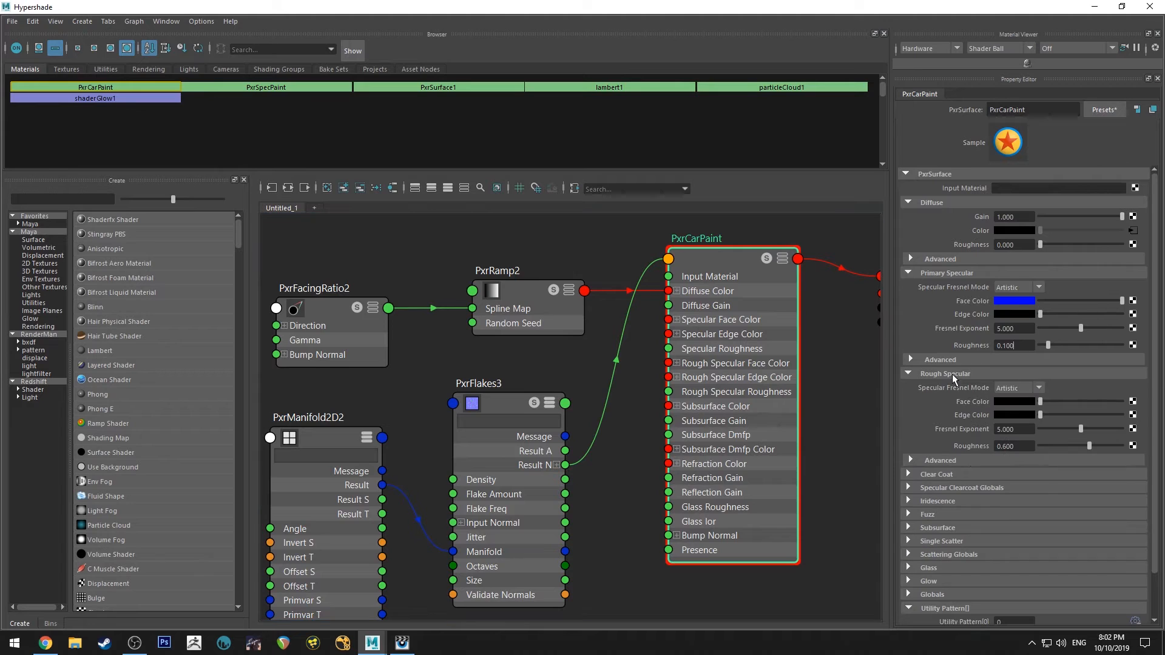
triple_click(1015, 445)
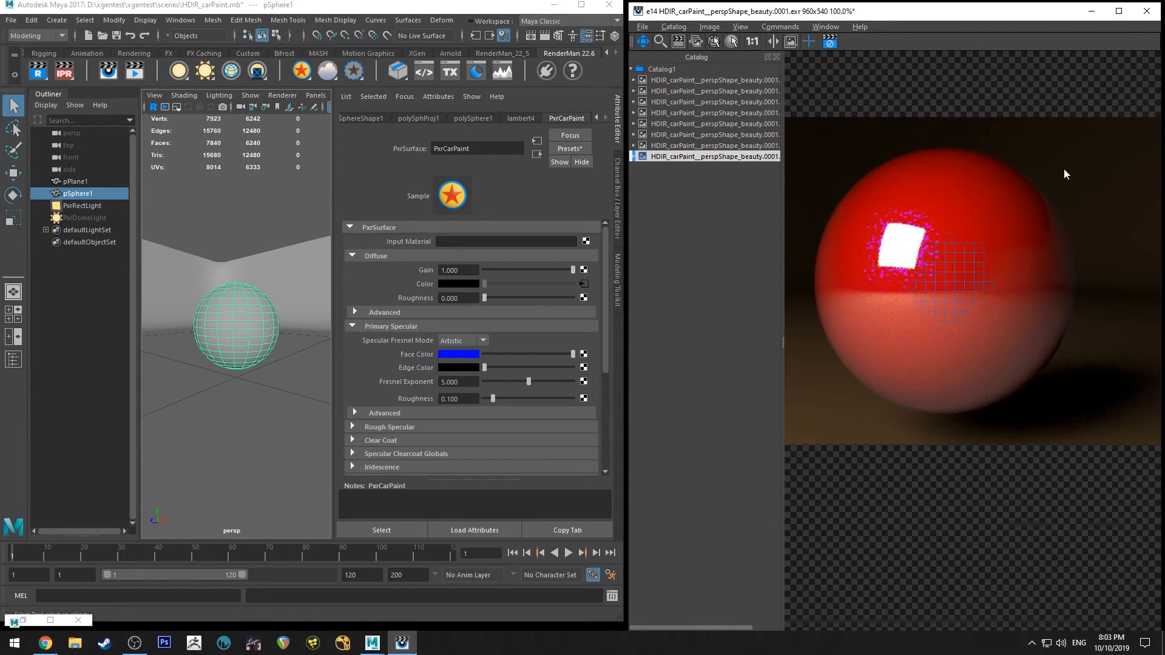
click(714, 144)
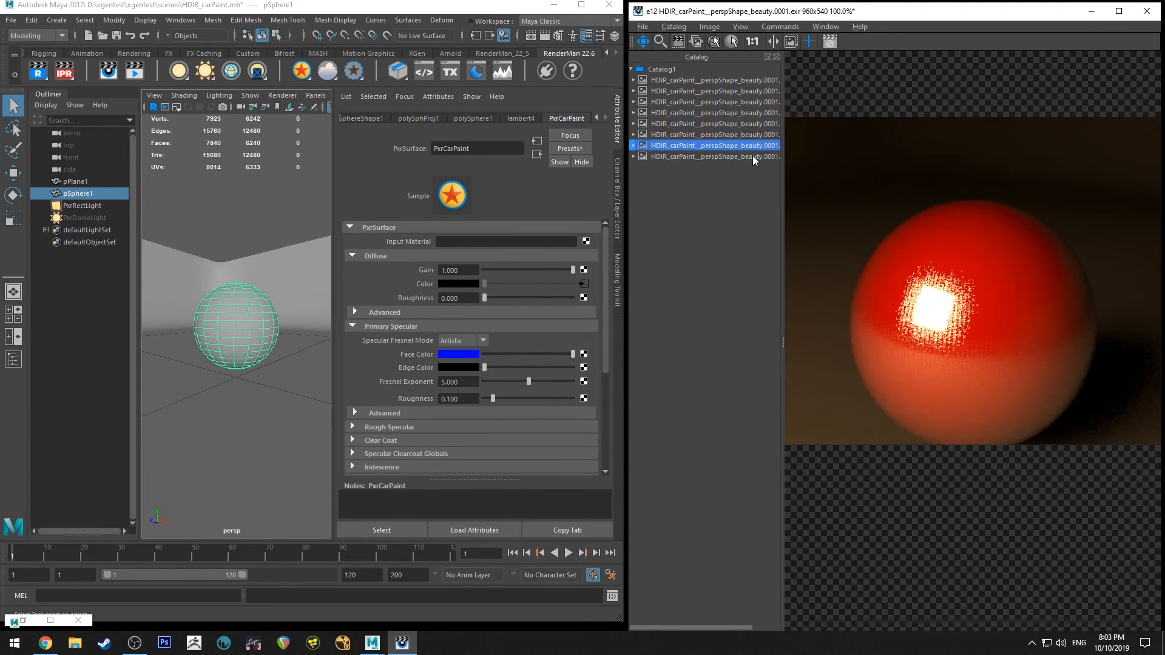
click(714, 156)
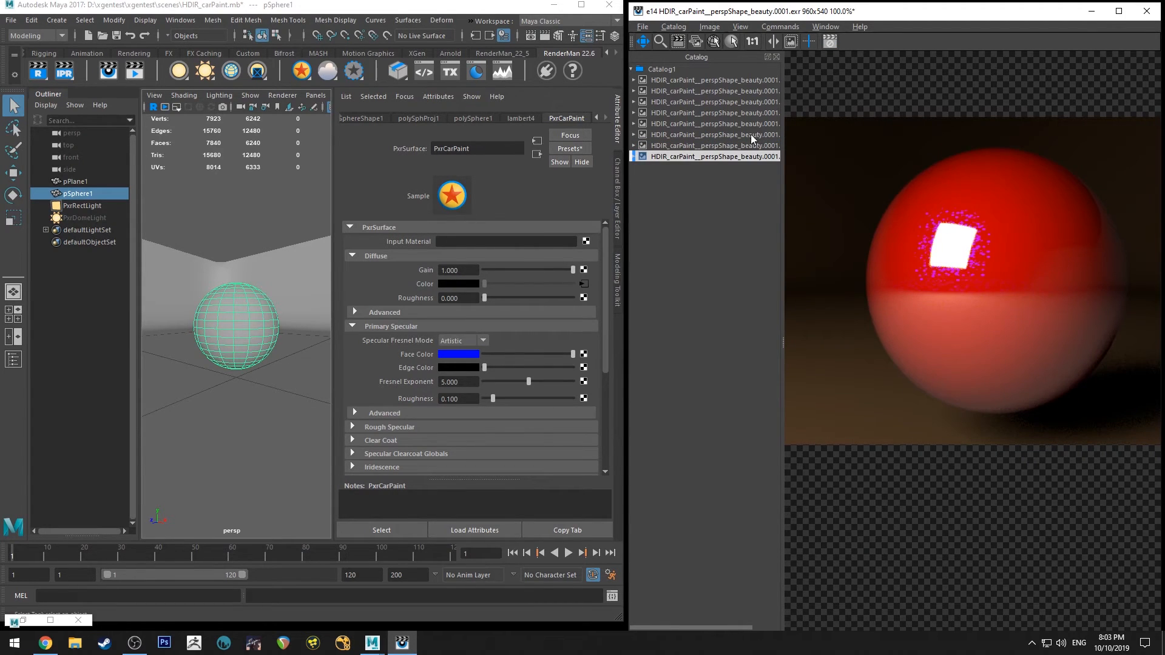
mouse_move(878, 174)
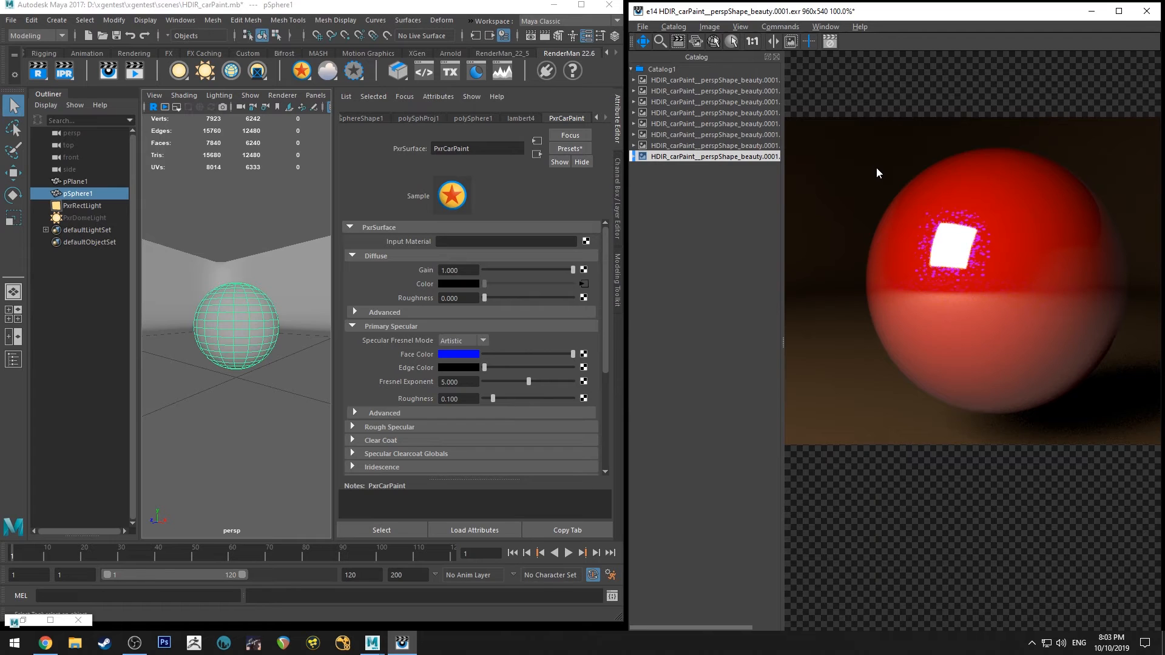
mouse_move(220, 446)
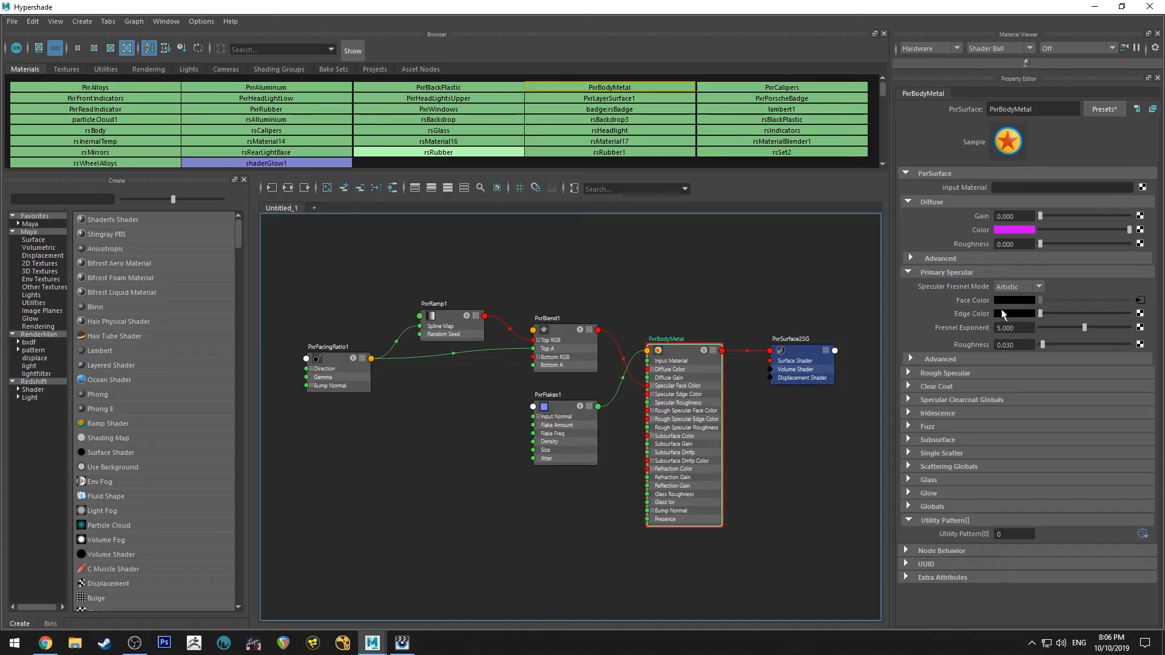
mouse_move(931, 445)
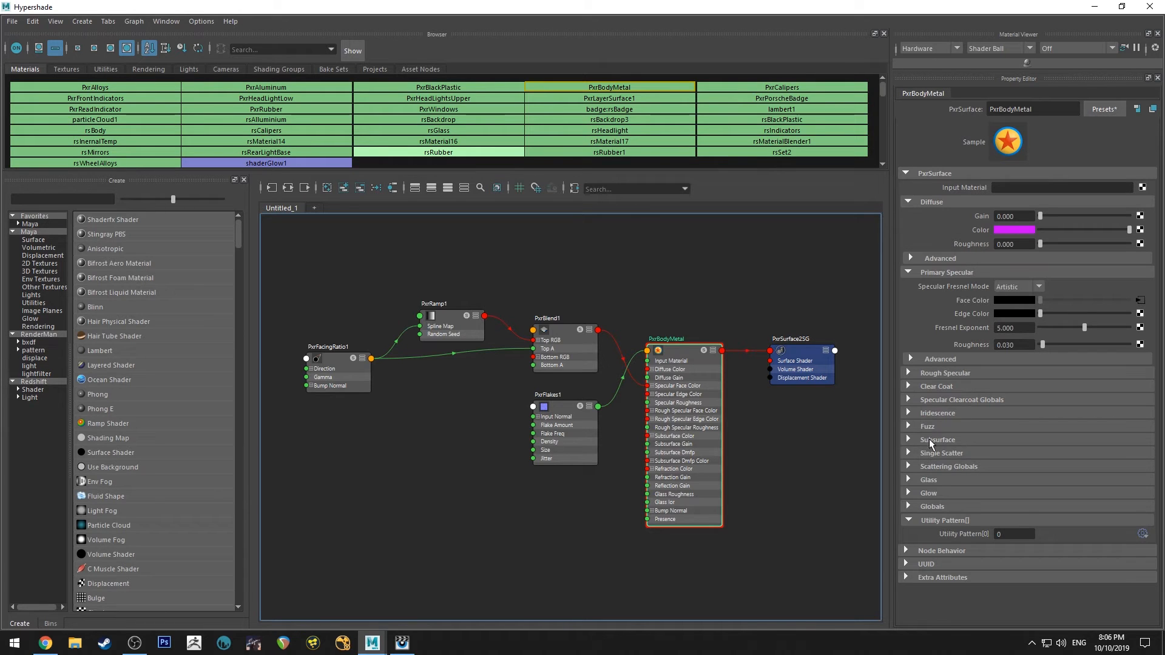
Try PxrBodyMetal's iridescence in Artistic mode, then return to Physical with face gain 0.194
click(938, 413)
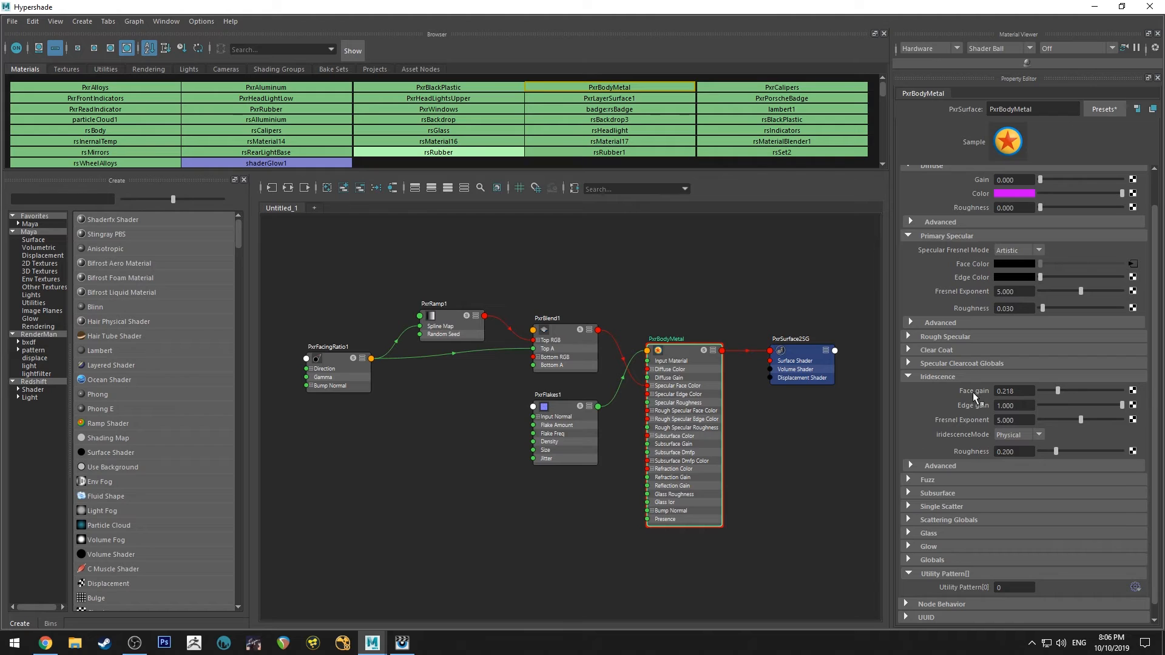
mouse_move(988, 437)
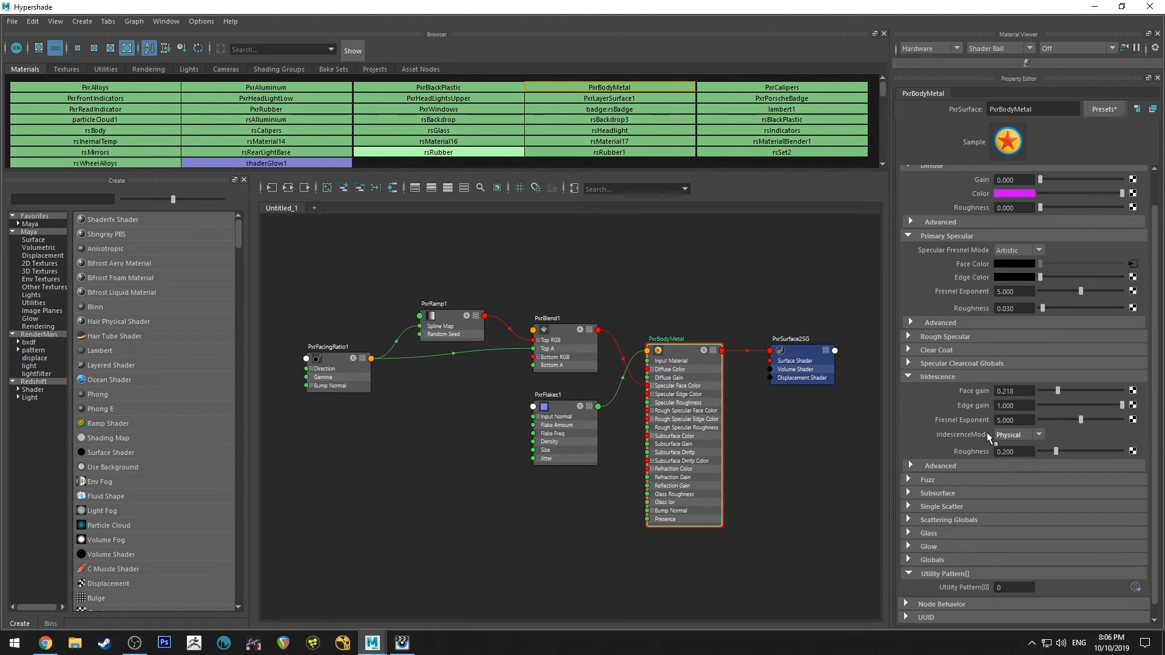
click(1036, 435)
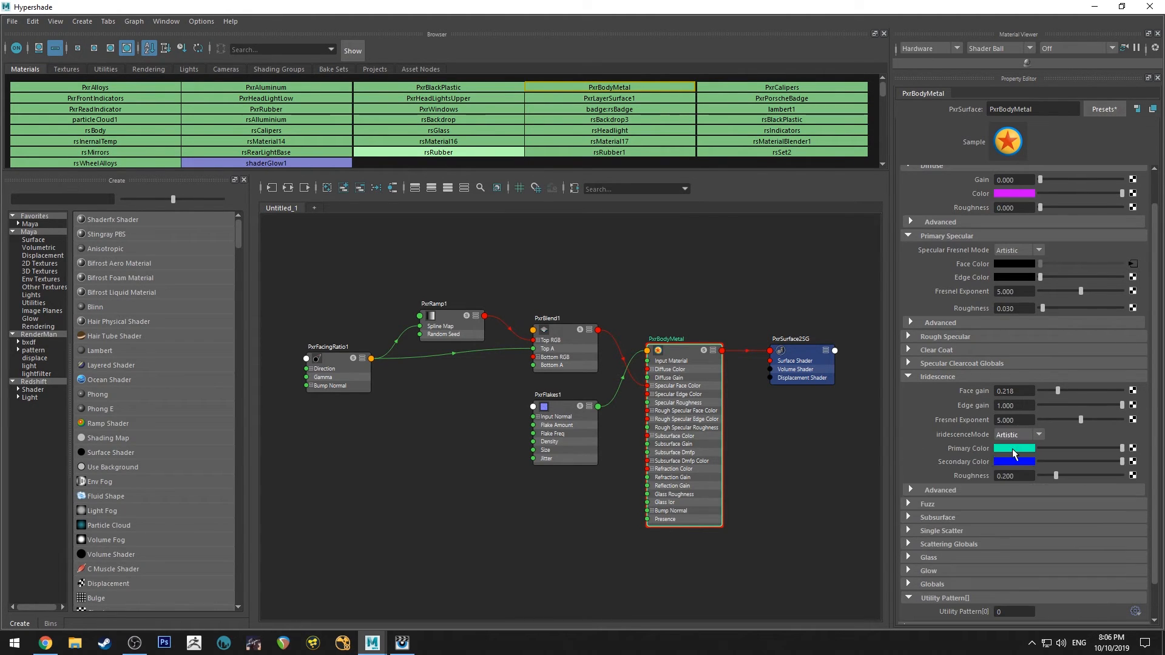
mouse_move(1011, 462)
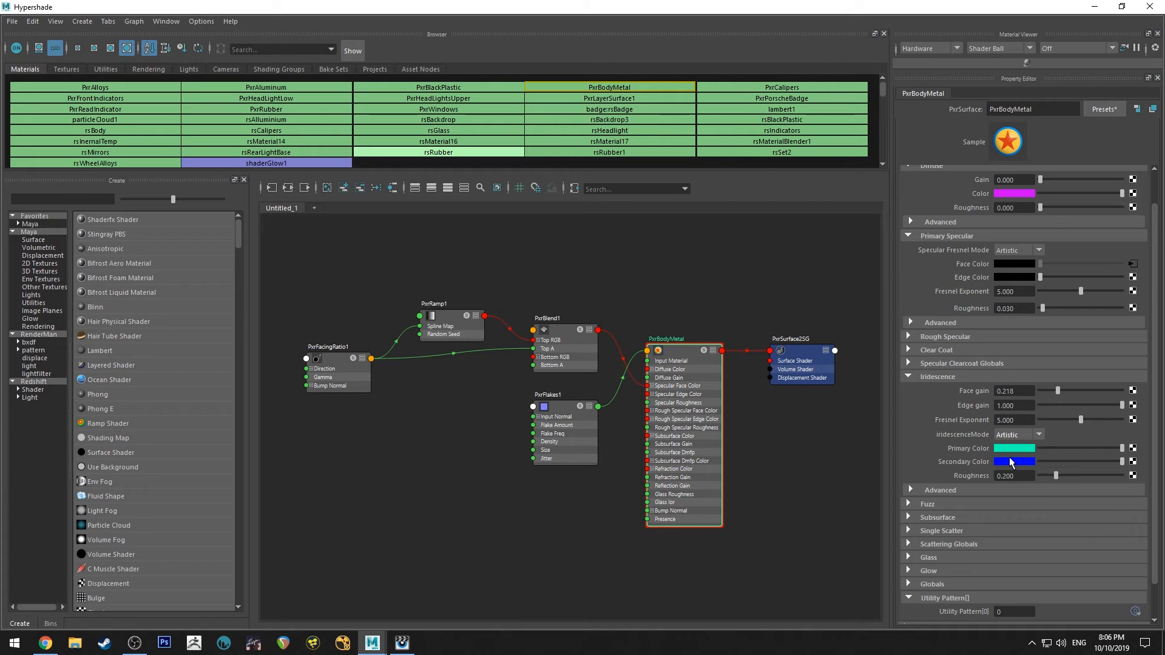
click(1036, 435)
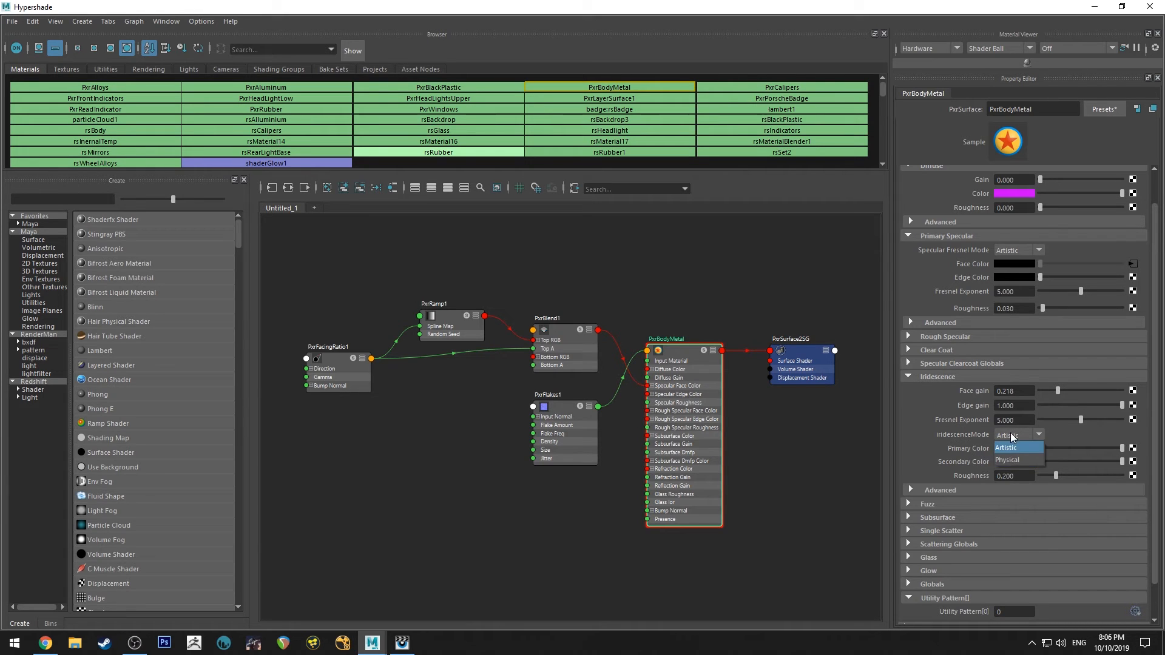
click(1008, 459)
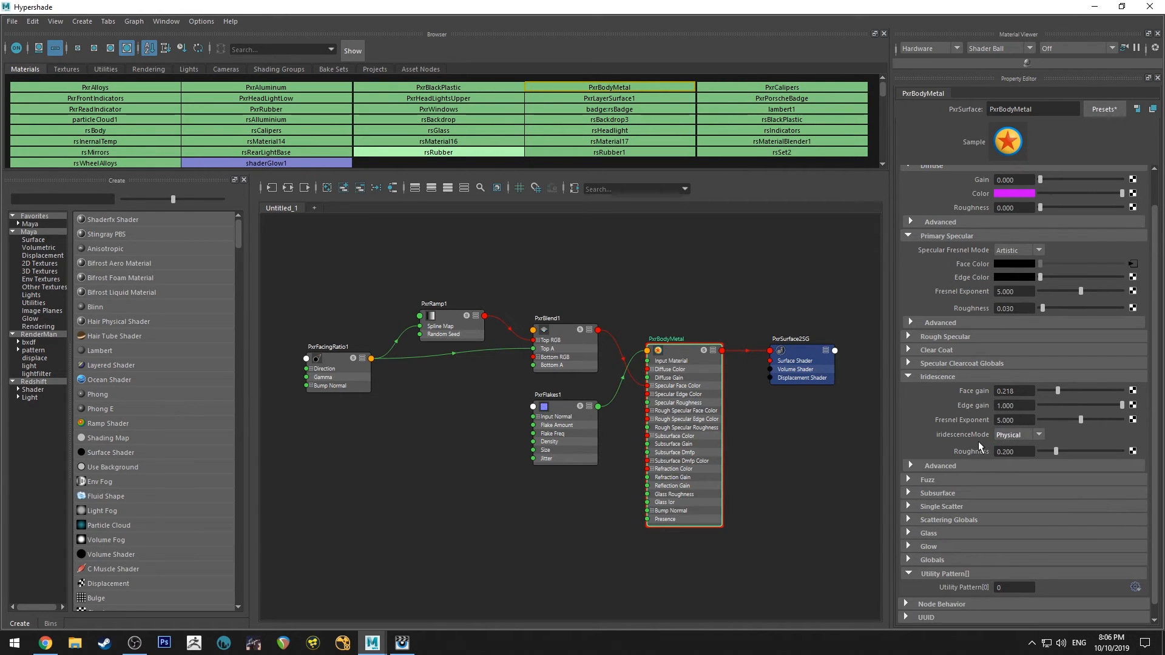
mouse_move(981, 402)
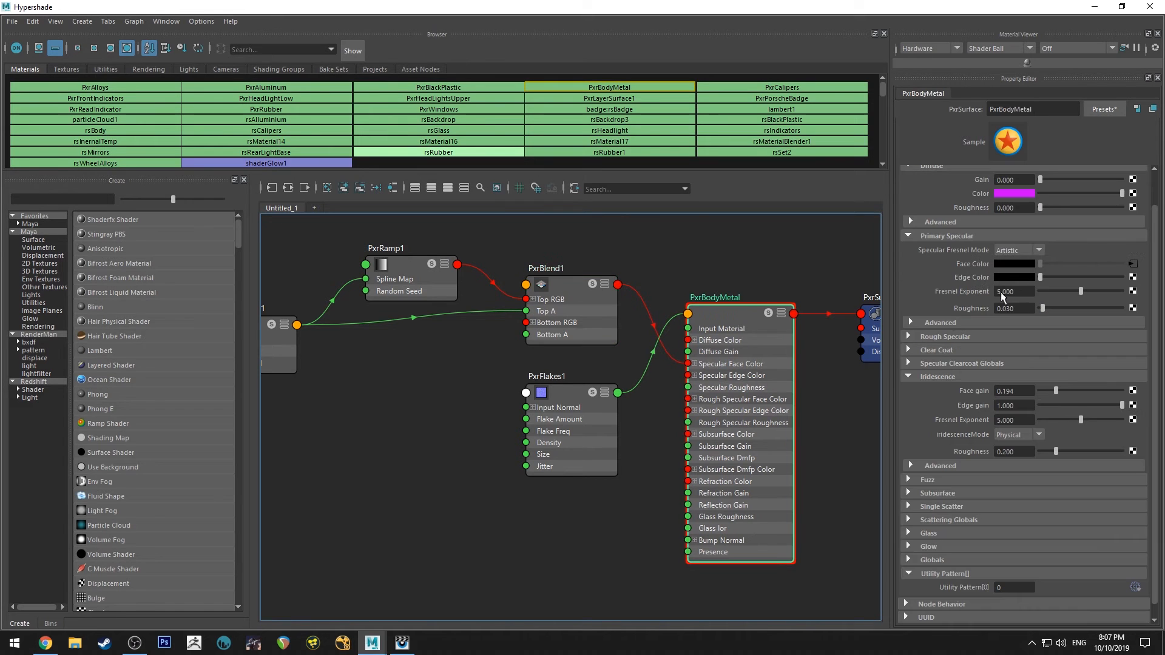
Show PxrRamp1's colour ramp, blending bright blue to dark blue, in the Property Editor
click(547, 269)
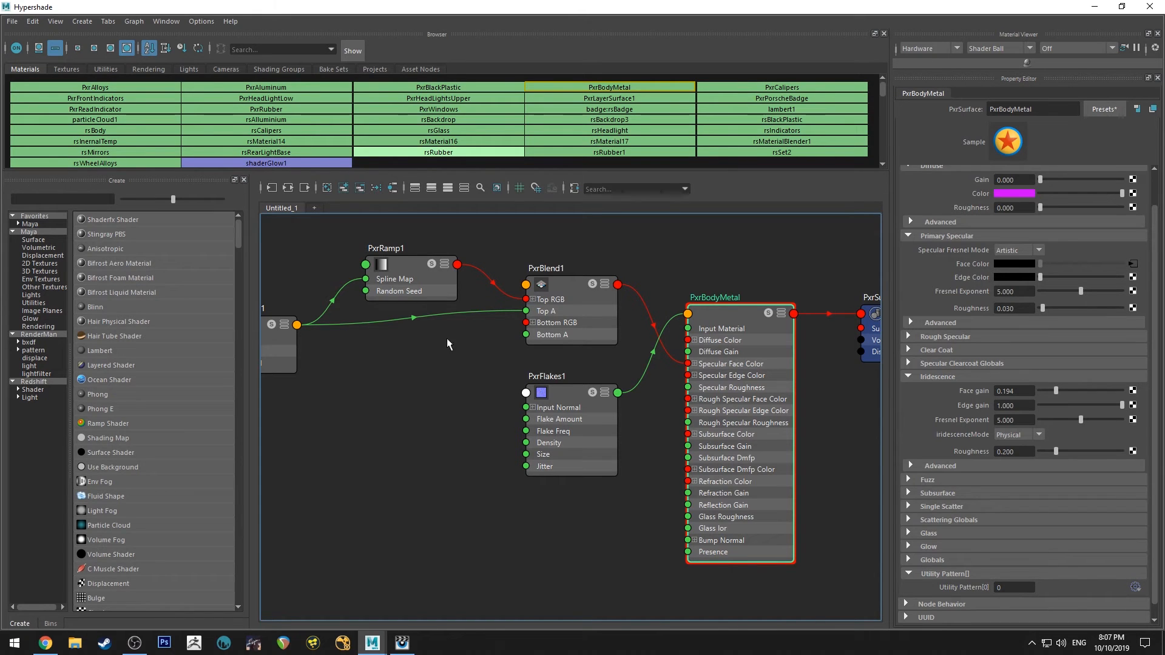
click(385, 247)
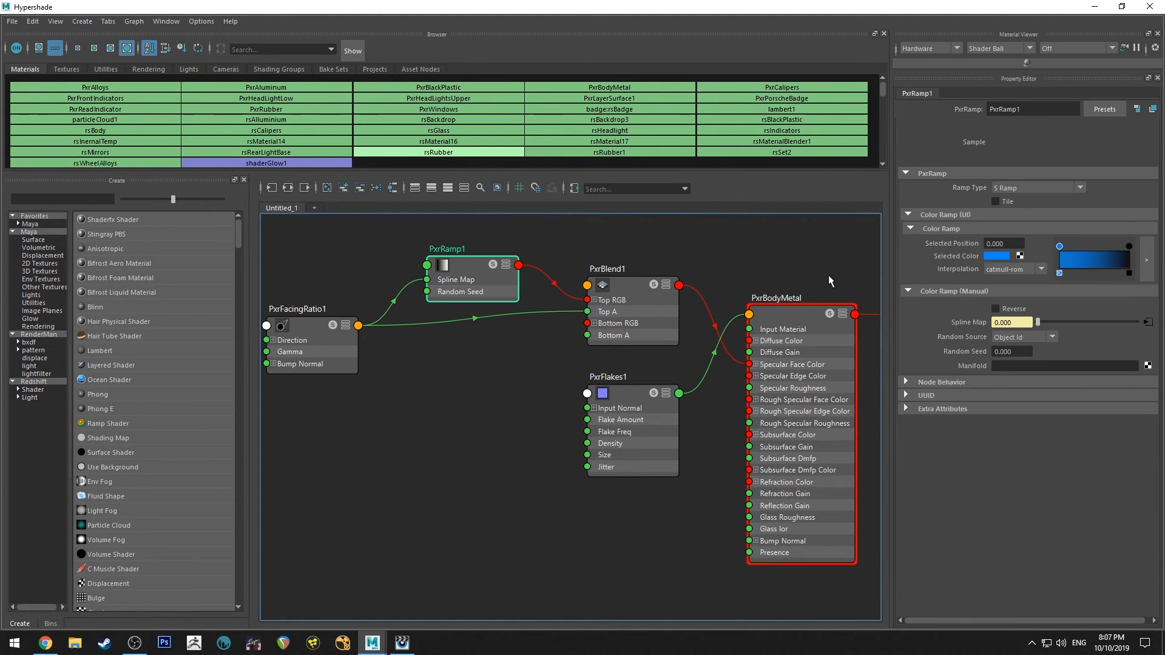
click(777, 298)
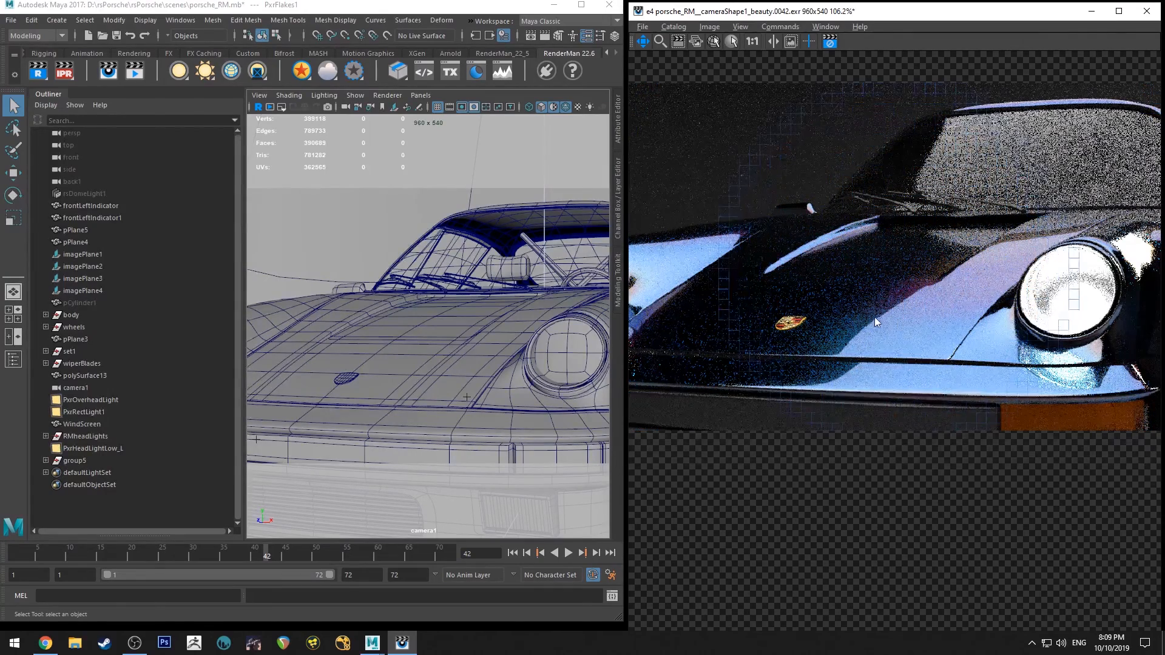
scroll(up, 3)
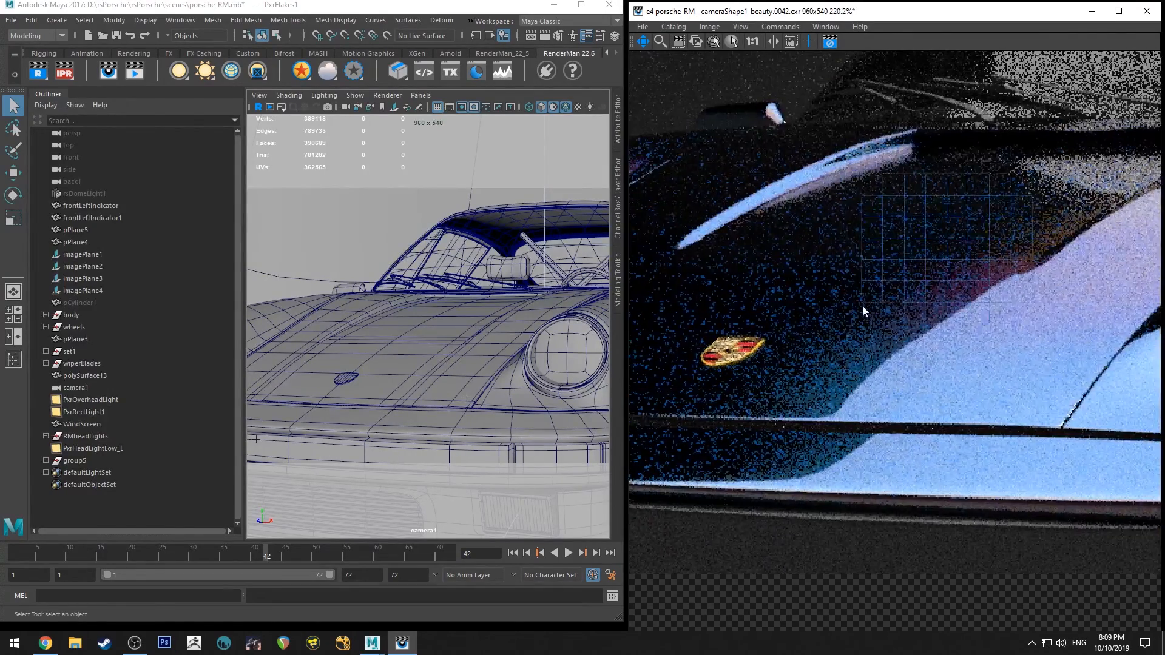
scroll(up, 3)
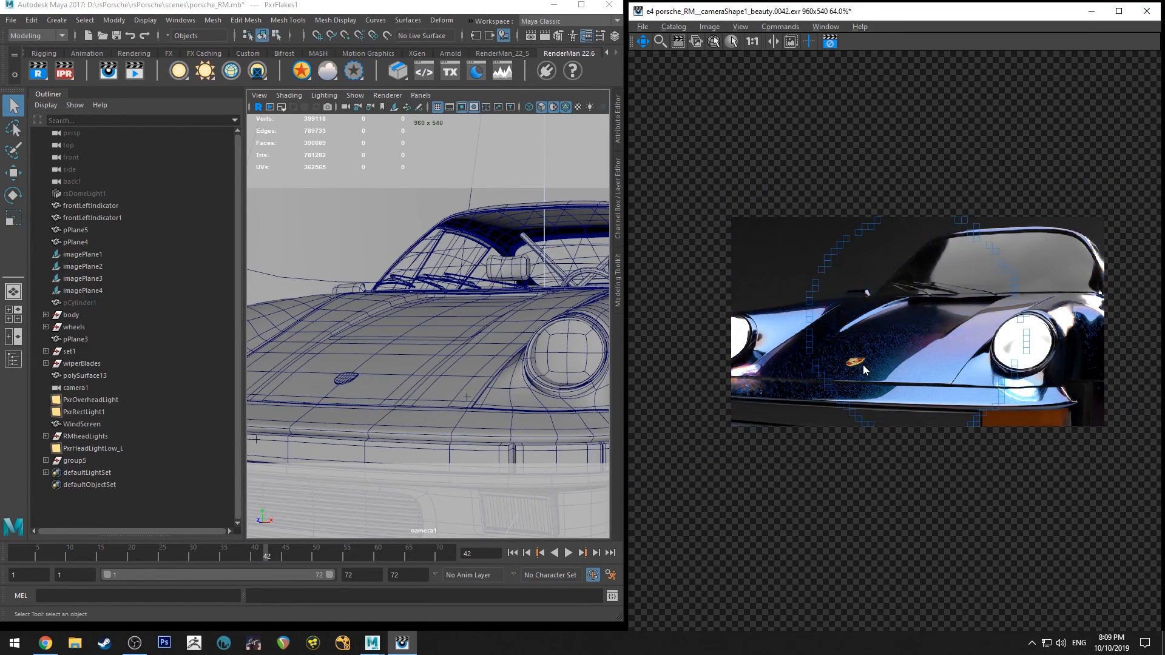
scroll(up, 3)
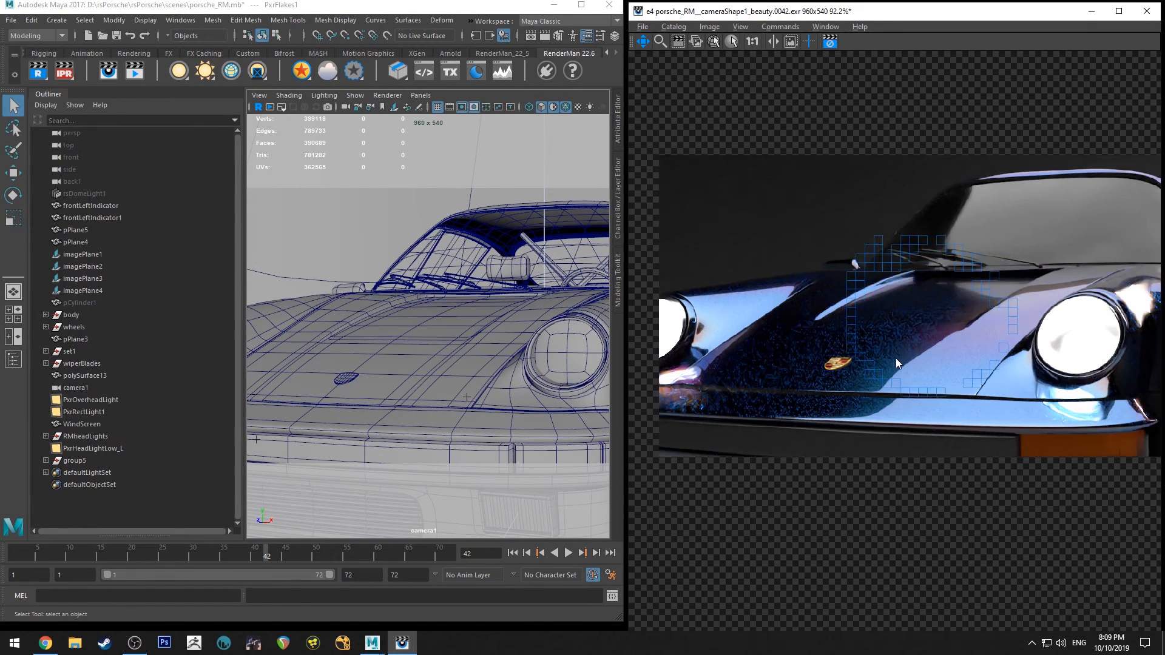
scroll(down, 3)
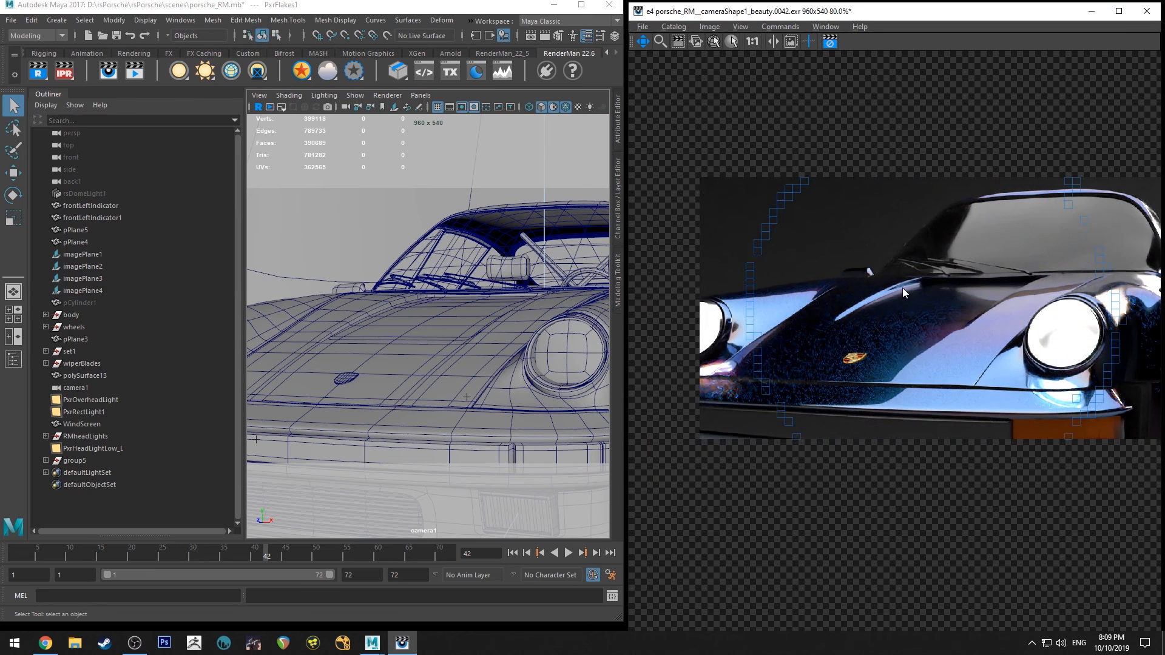